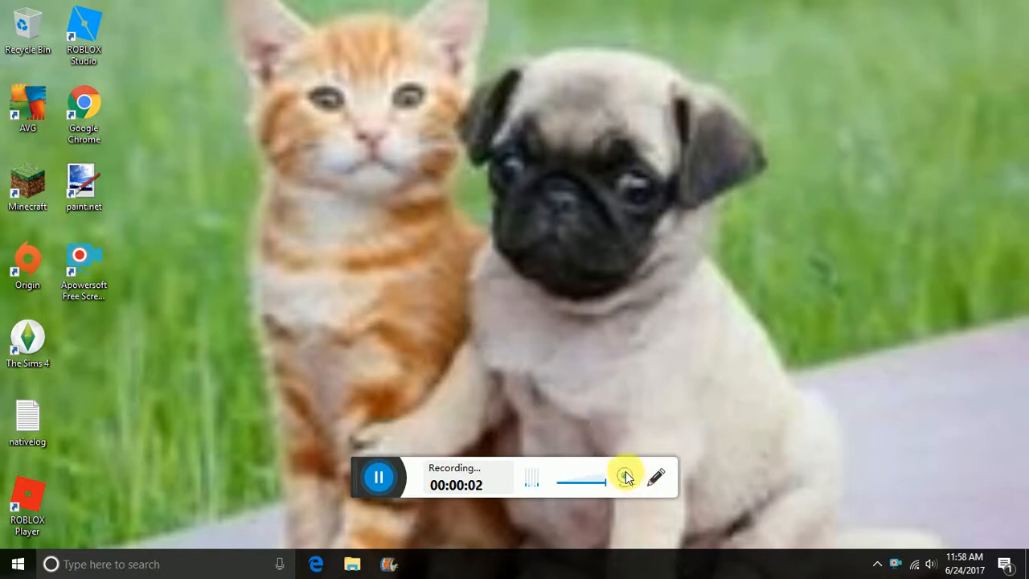
Switch on the recorder's webcam overlay and dismiss the 'Integrated Webcam' notice
{"action": "left_click", "coordinate": [625, 476]}
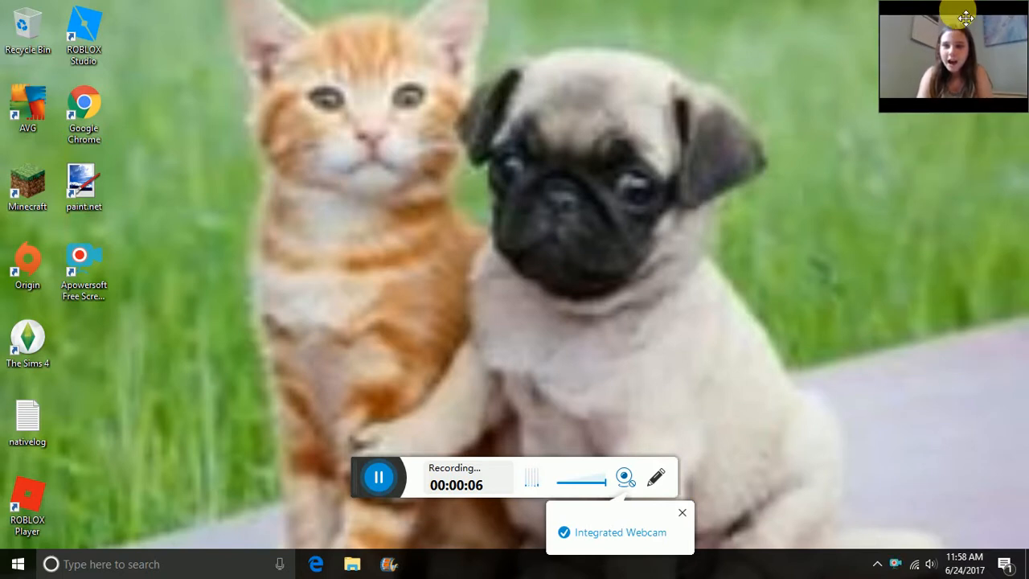
{"action": "mouse_move", "coordinate": [361, 308]}
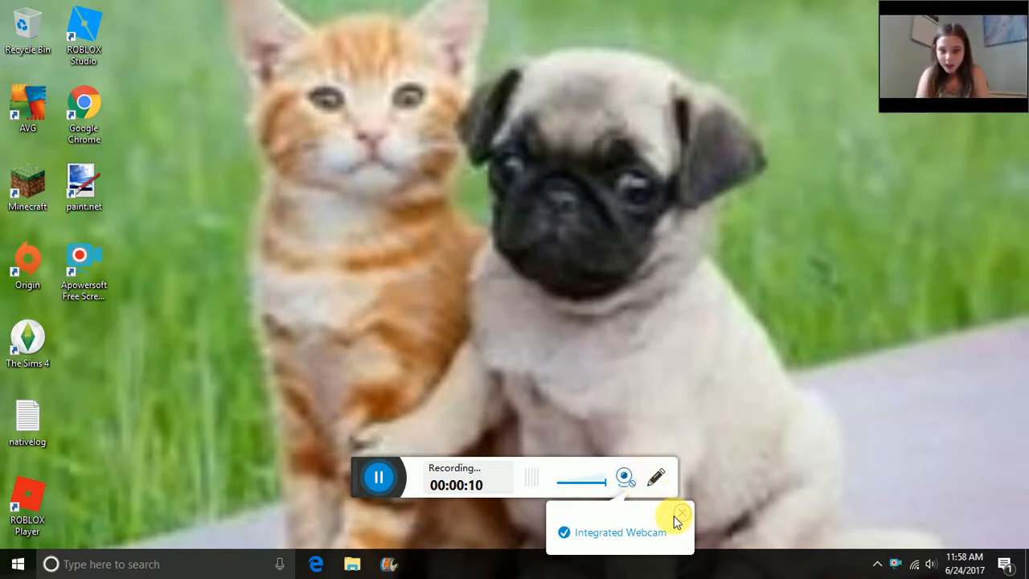
{"action": "left_click", "coordinate": [682, 515]}
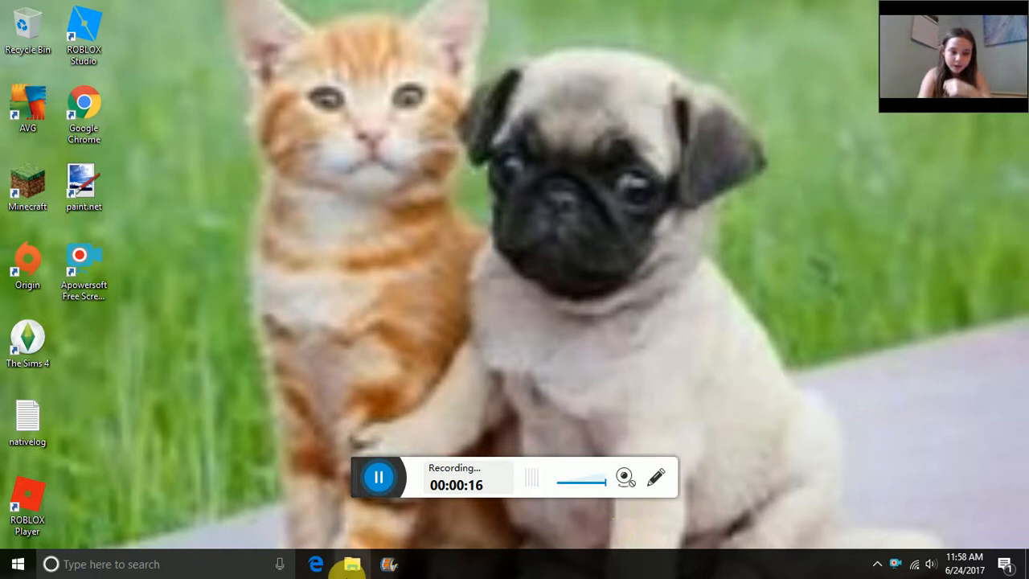
Launch Edge from the taskbar, let Google's home page load, and select the address bar
{"action": "left_click", "coordinate": [316, 564]}
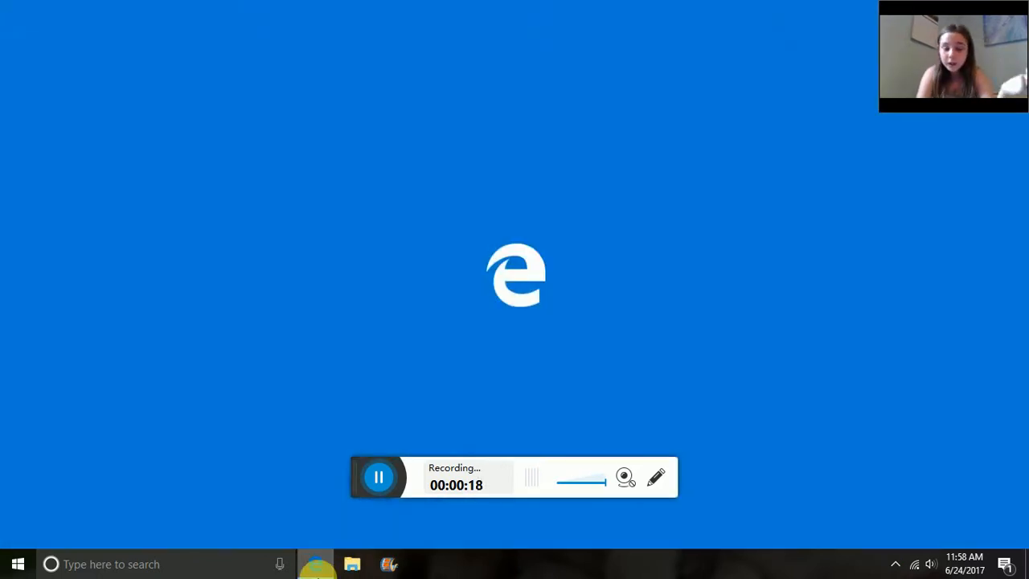
{"action": "left_click", "coordinate": [316, 564]}
{"action": "type", "text": "google.com"}
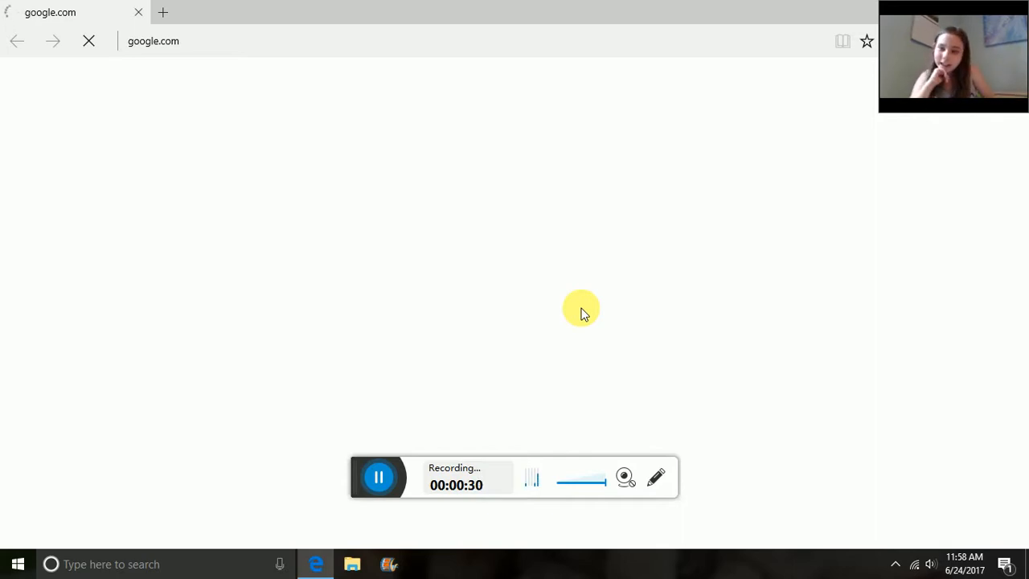
{"action": "mouse_move", "coordinate": [406, 450]}
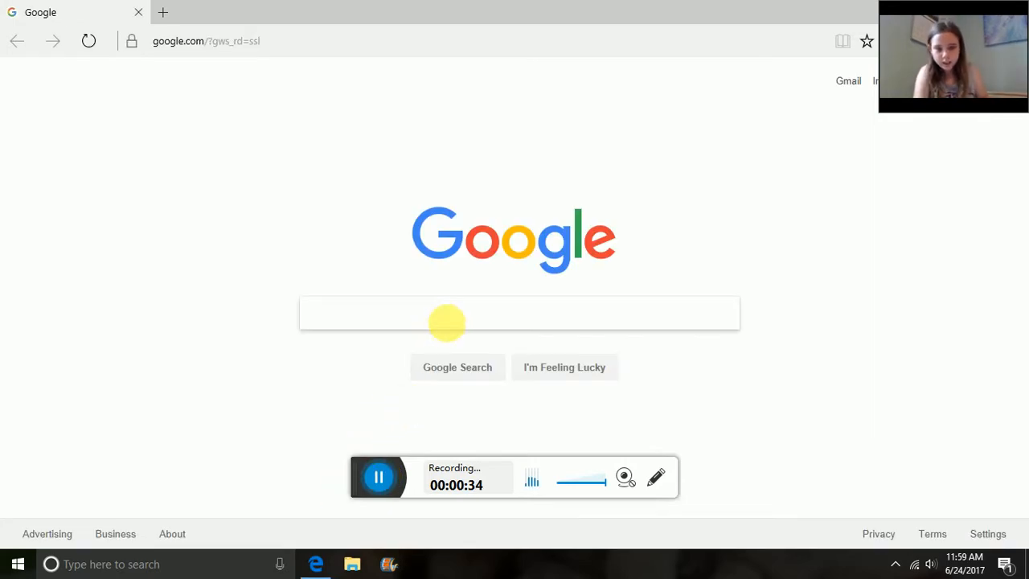
{"action": "left_click", "coordinate": [520, 313]}
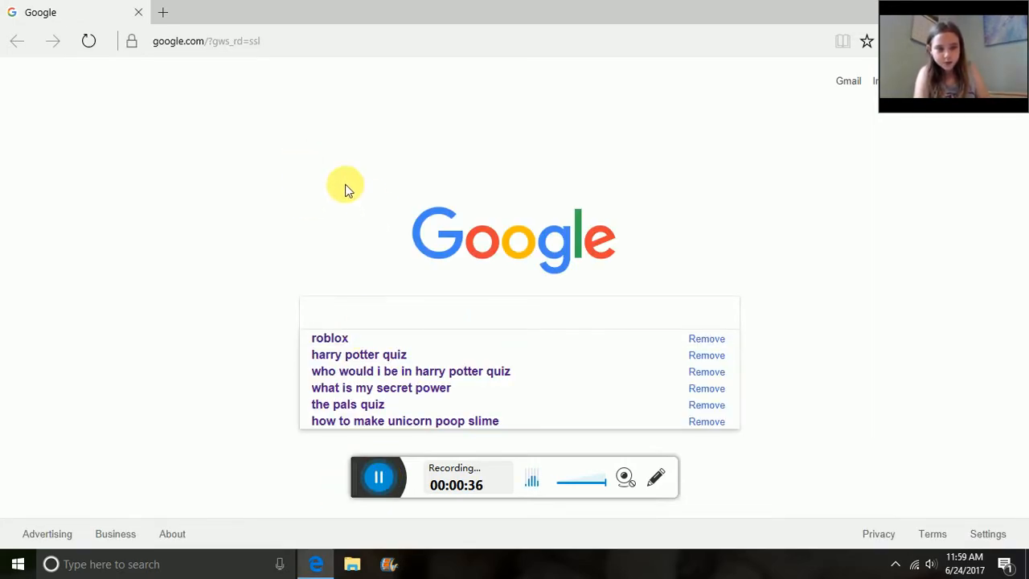
{"action": "left_click", "coordinate": [213, 41]}
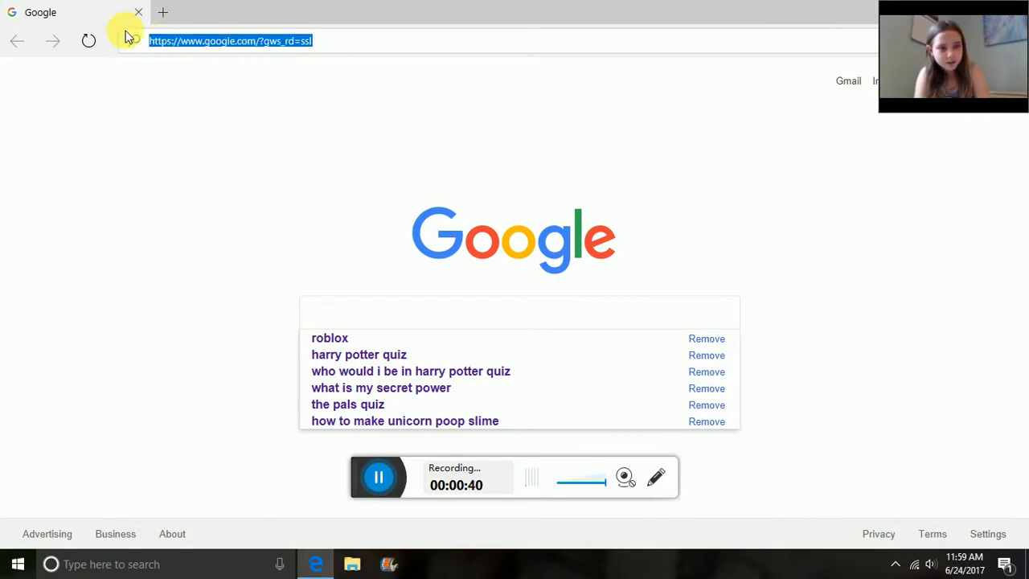
Select the address bar to go to youtube.com
{"action": "left_click", "coordinate": [230, 40]}
{"action": "type", "text": "youtube.com"}
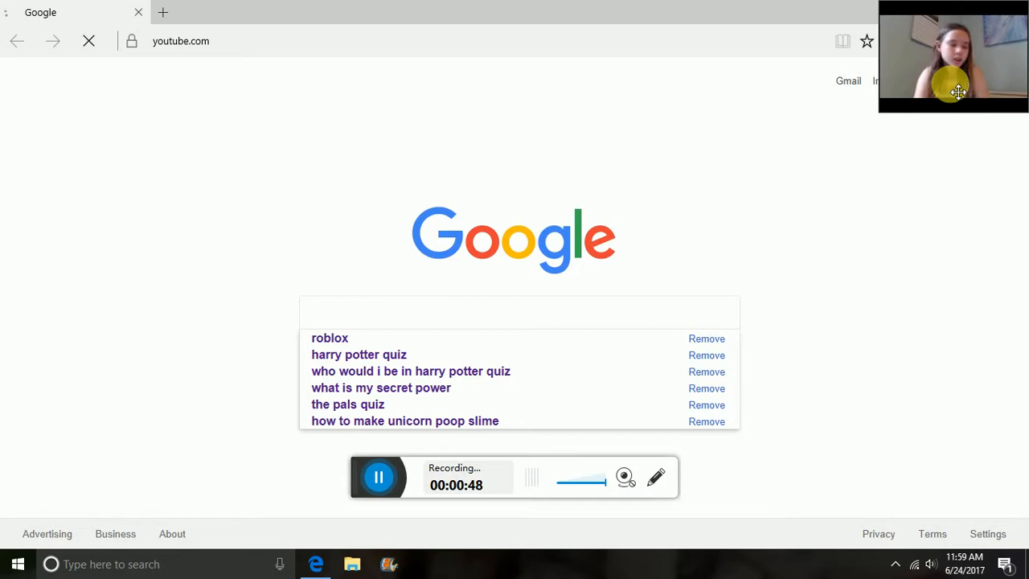
{"action": "mouse_move", "coordinate": [4, 394]}
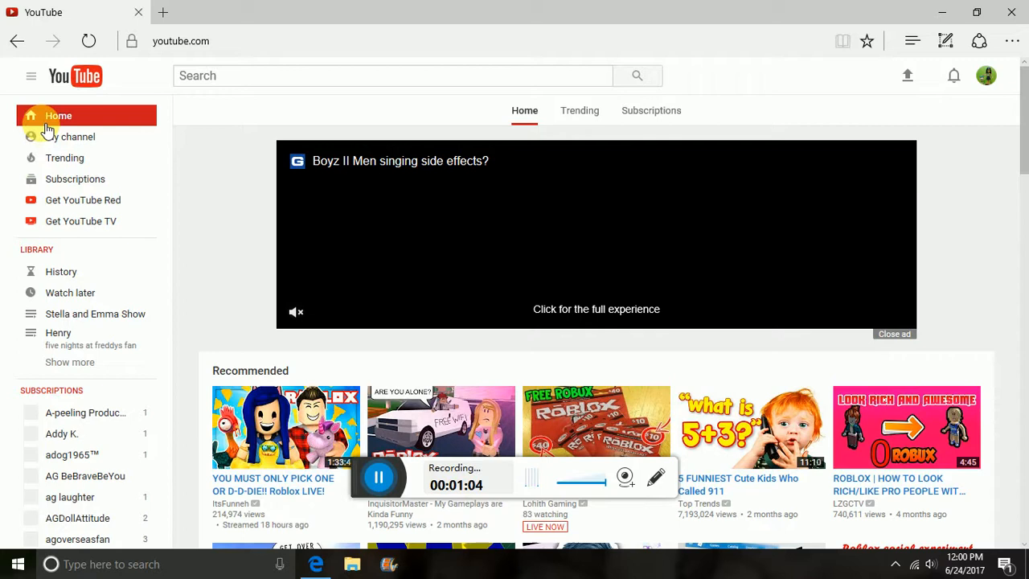
{"action": "mouse_move", "coordinate": [61, 137]}
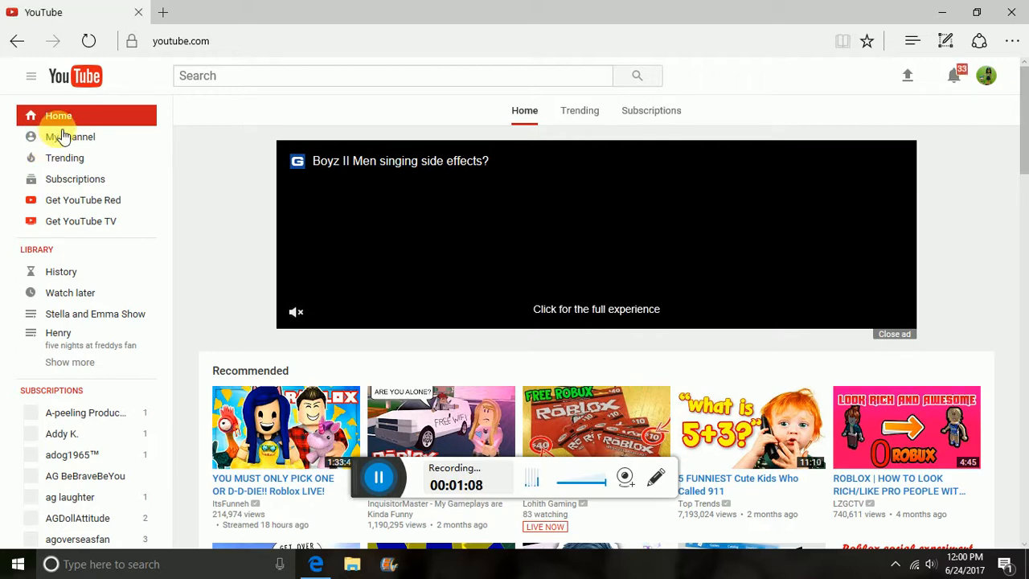
{"action": "mouse_move", "coordinate": [72, 149]}
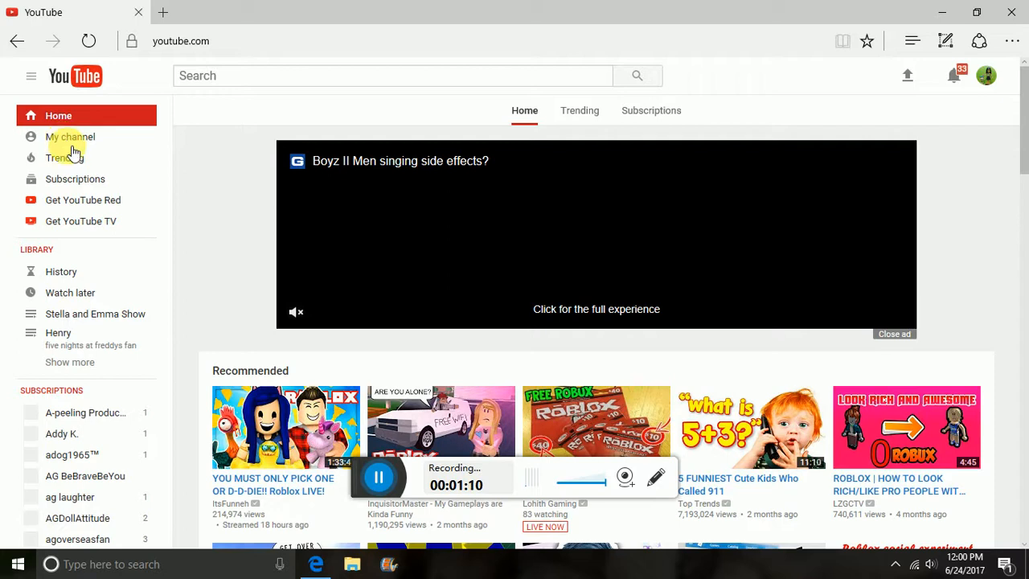
{"action": "mouse_move", "coordinate": [71, 137]}
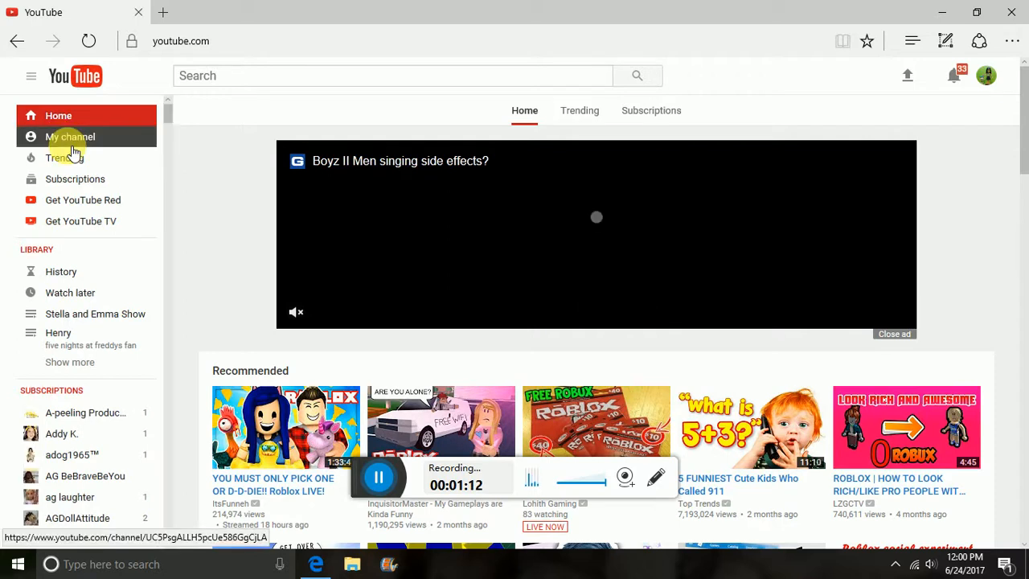
Open My channel (The Stella And Emma Show) and scroll through its uploads
{"action": "left_click", "coordinate": [70, 136]}
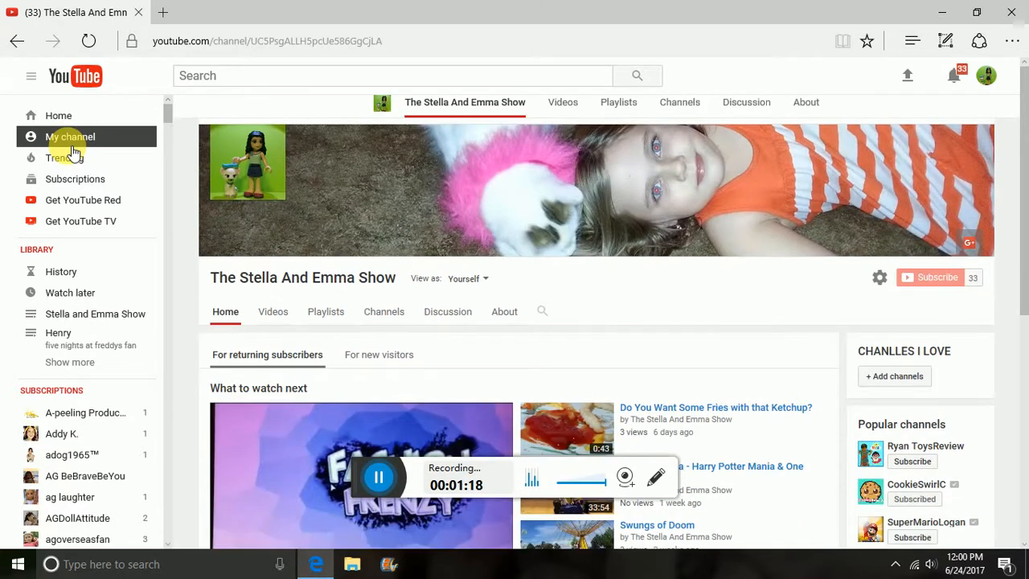
{"action": "scroll", "scroll_direction": "down", "scroll_amount": 3}
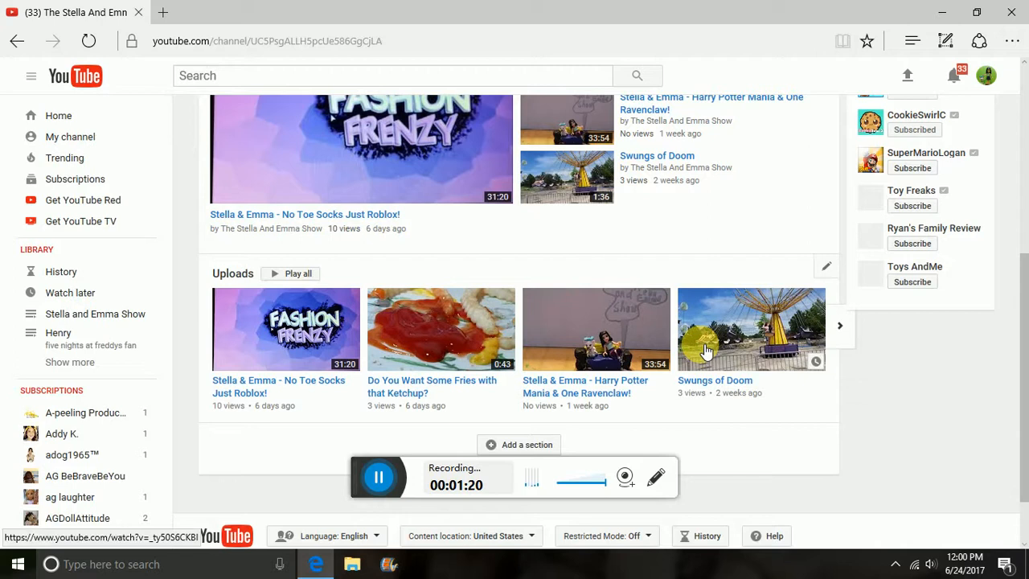
{"action": "scroll", "scroll_direction": "up", "scroll_amount": 3}
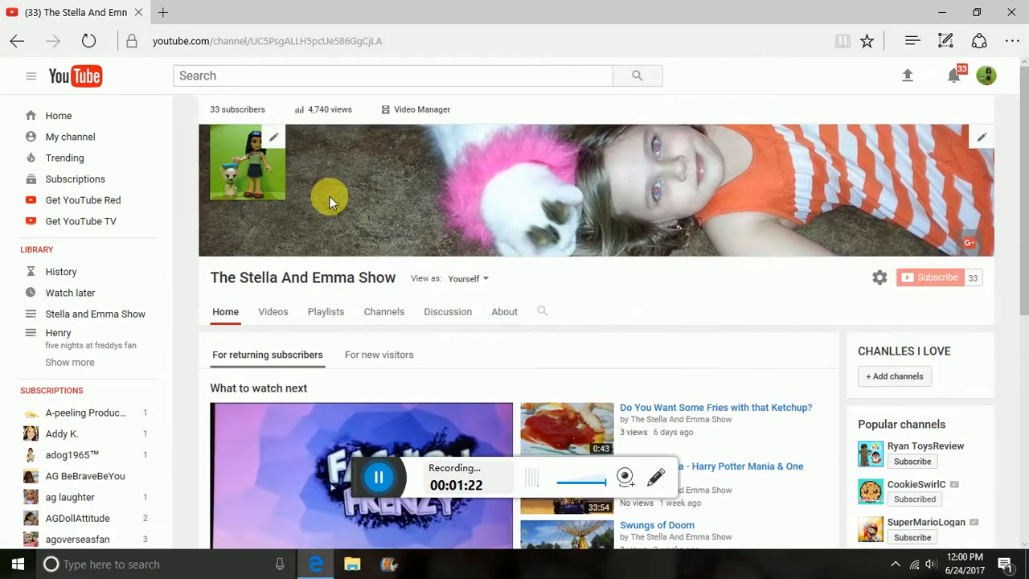
{"action": "mouse_move", "coordinate": [320, 264]}
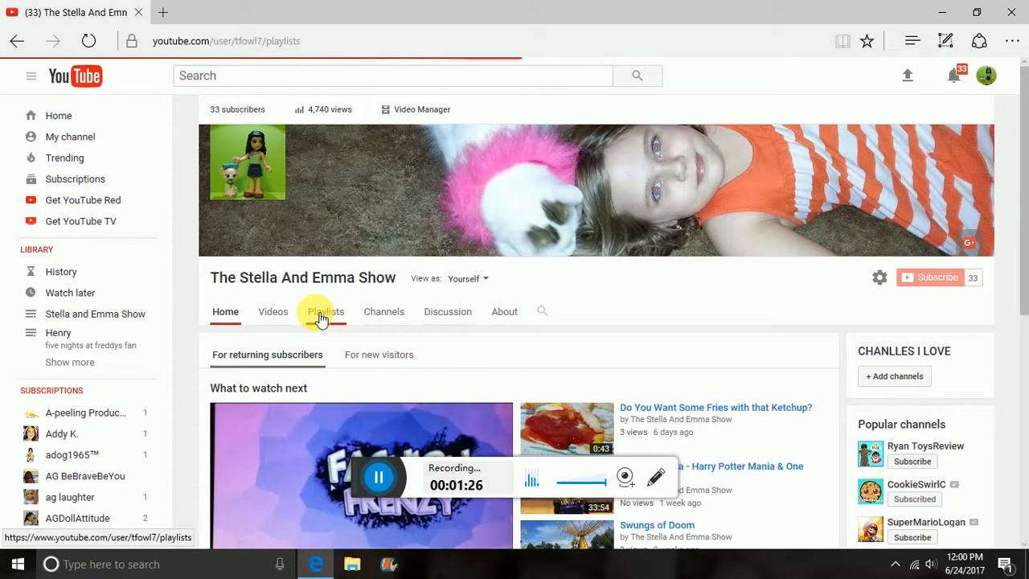
List the channel's playlists and start PLAY ALL on the Insane playlist
{"action": "left_click", "coordinate": [326, 311]}
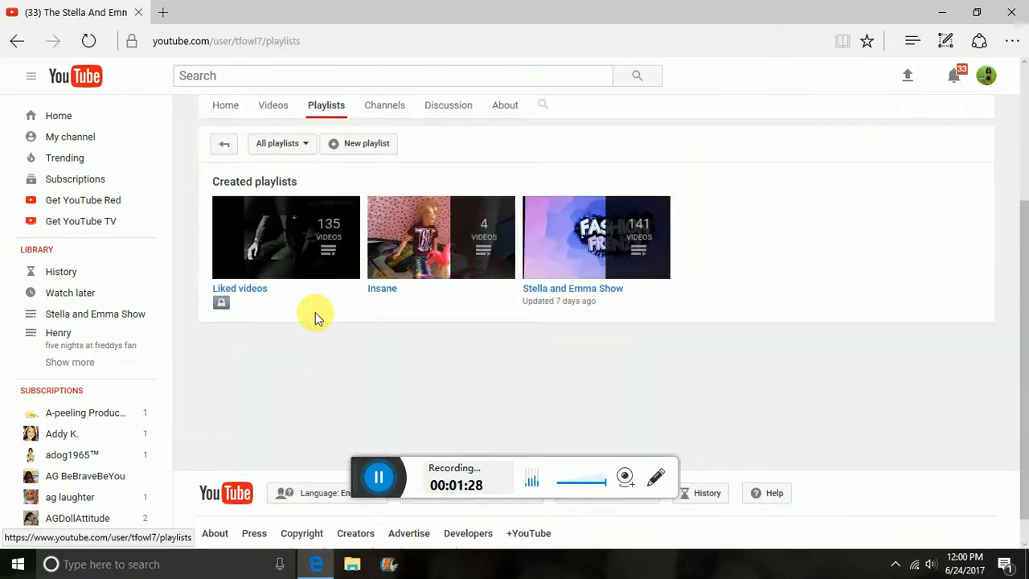
{"action": "mouse_move", "coordinate": [839, 320]}
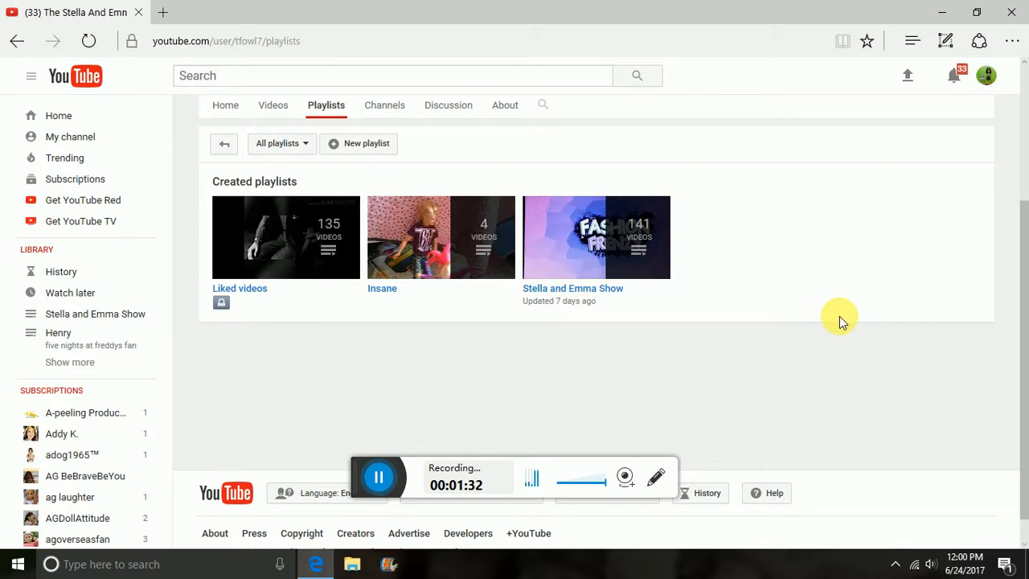
{"action": "mouse_move", "coordinate": [313, 257]}
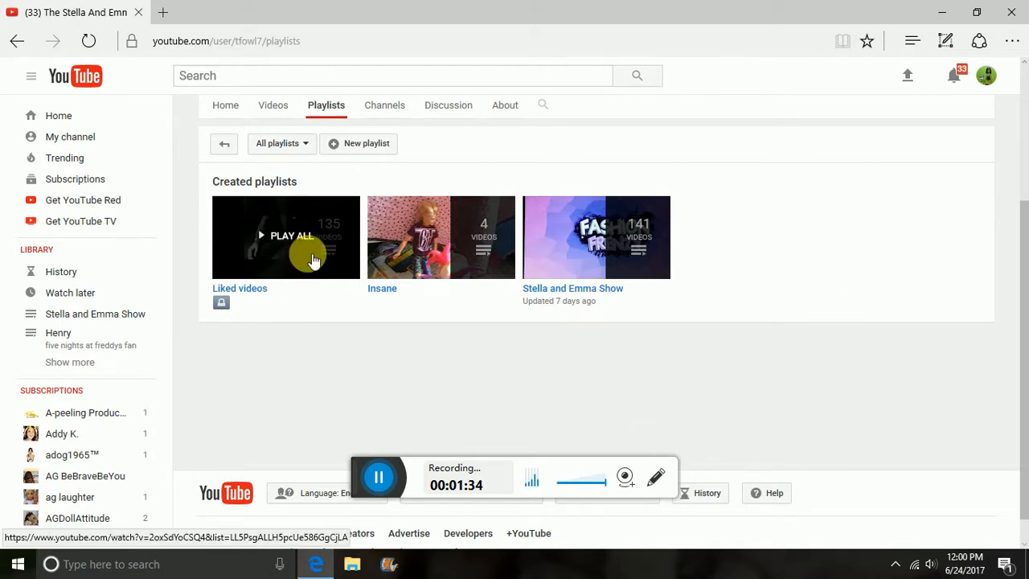
{"action": "mouse_move", "coordinate": [483, 265]}
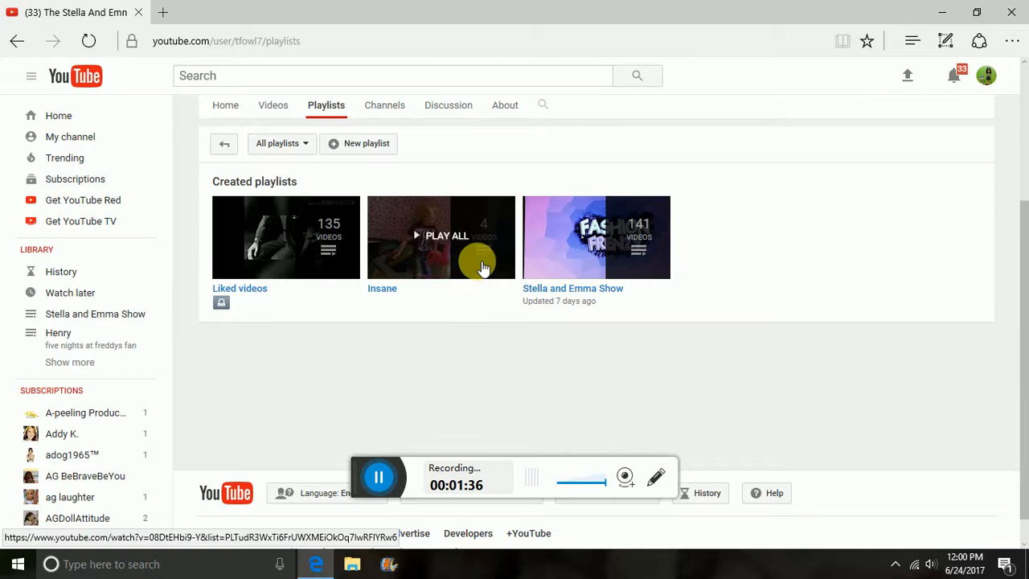
{"action": "mouse_move", "coordinate": [655, 148]}
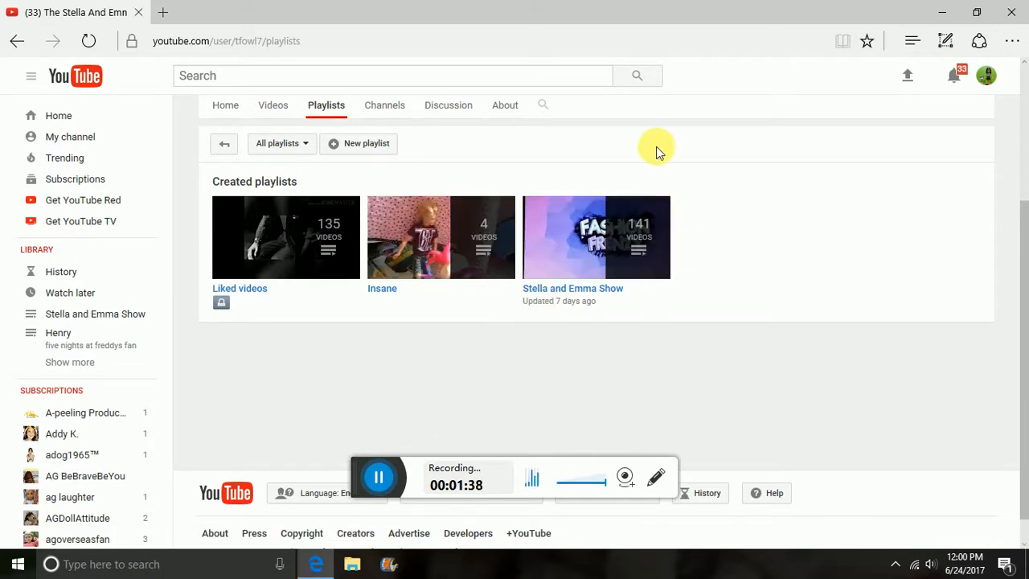
{"action": "mouse_move", "coordinate": [480, 265]}
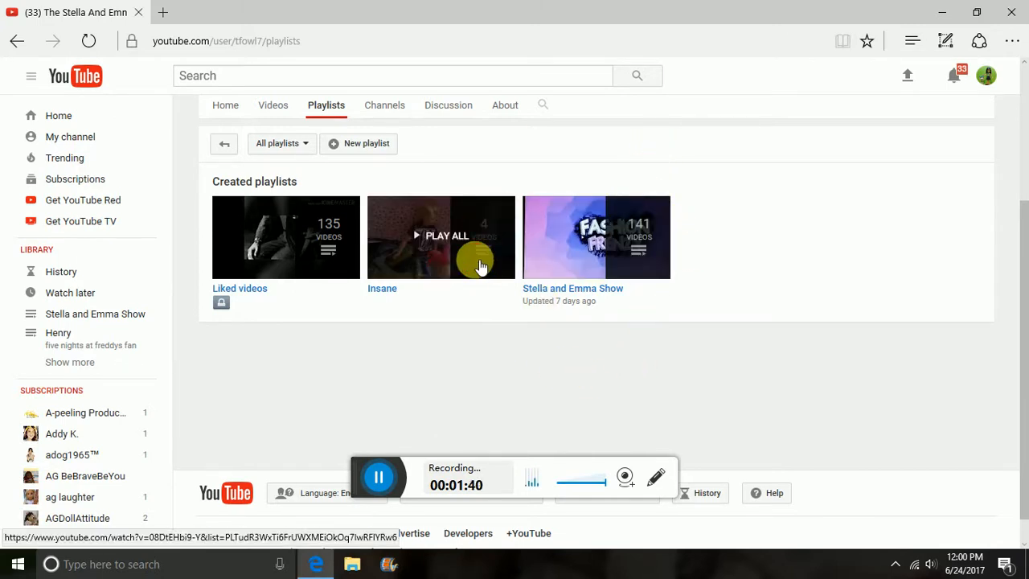
{"action": "left_click", "coordinate": [447, 235]}
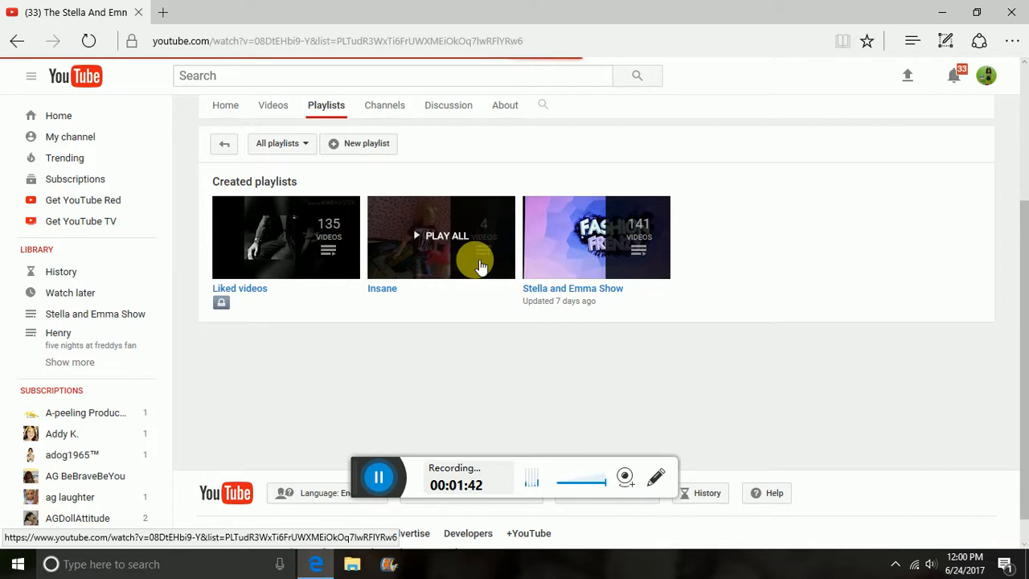
Load Insane ep1 and keep it paused at 0:00
{"action": "left_click", "coordinate": [447, 235]}
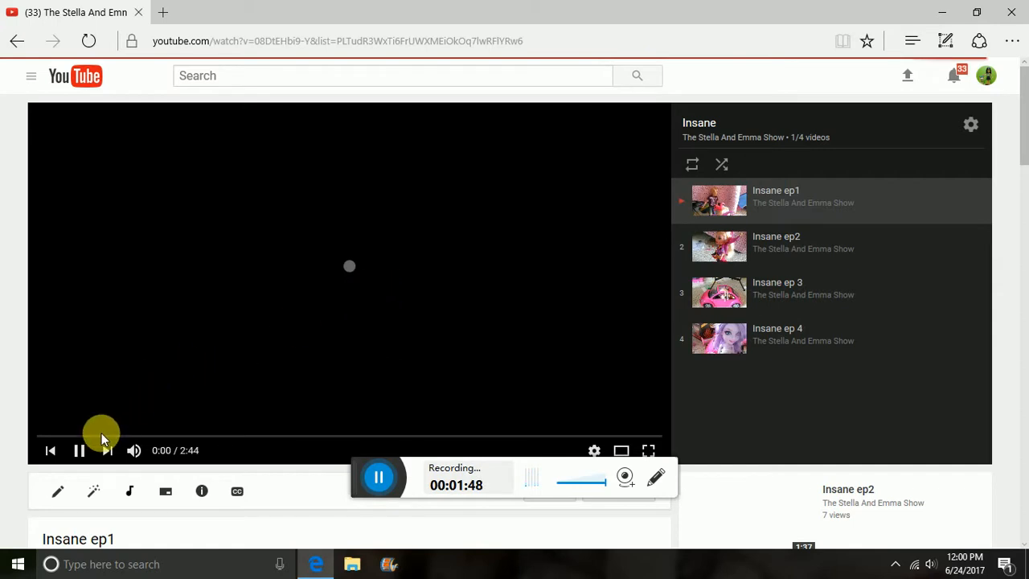
{"action": "mouse_move", "coordinate": [380, 281]}
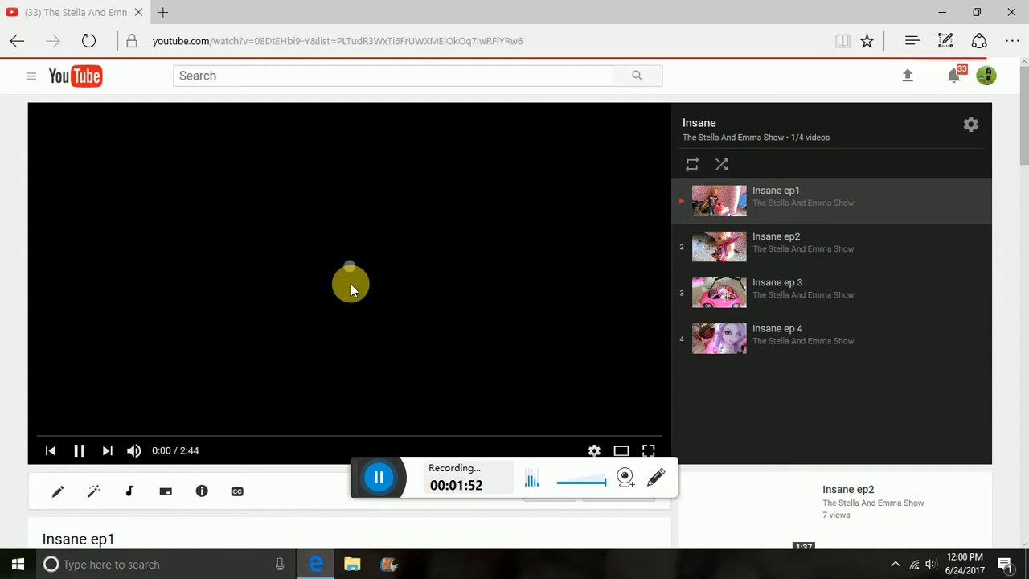
{"action": "mouse_move", "coordinate": [80, 451]}
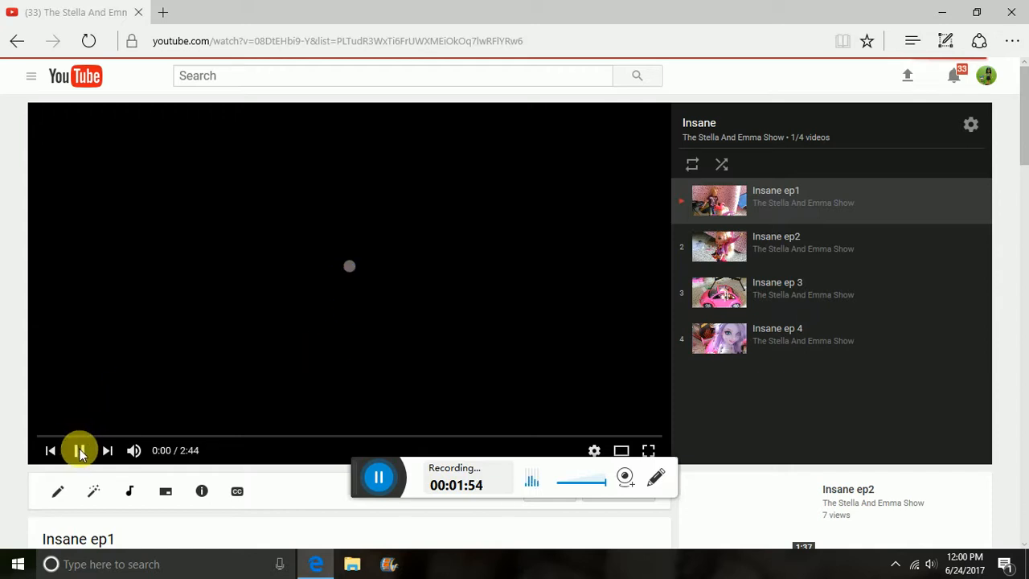
{"action": "left_click", "coordinate": [78, 450]}
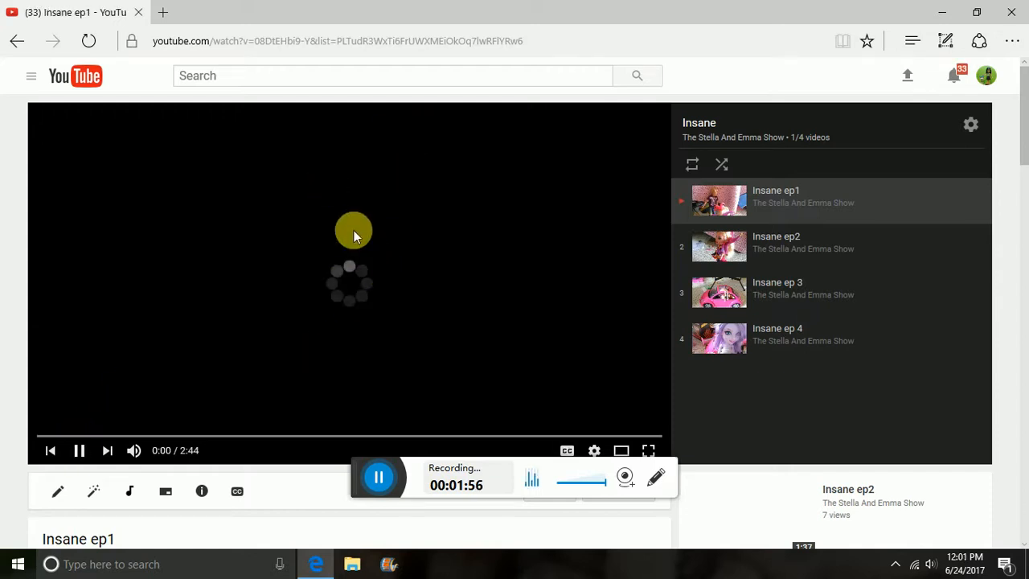
{"action": "mouse_move", "coordinate": [225, 378]}
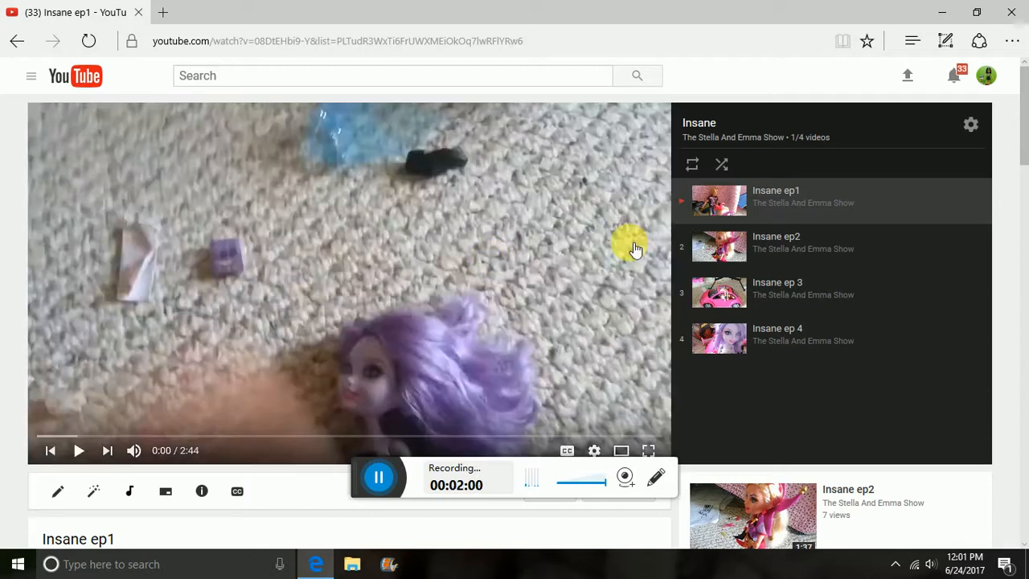
{"action": "mouse_move", "coordinate": [780, 429]}
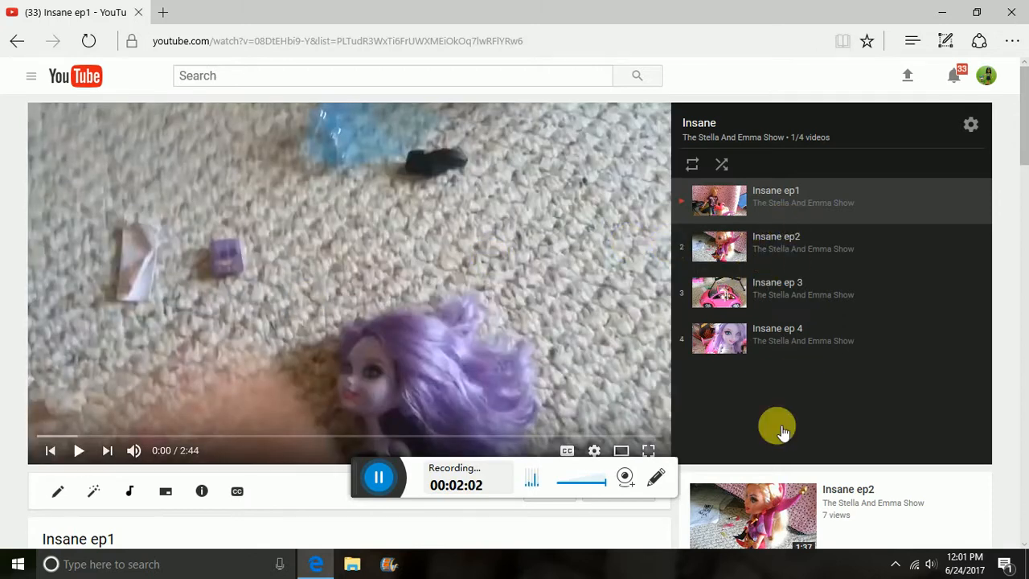
{"action": "mouse_move", "coordinate": [779, 430]}
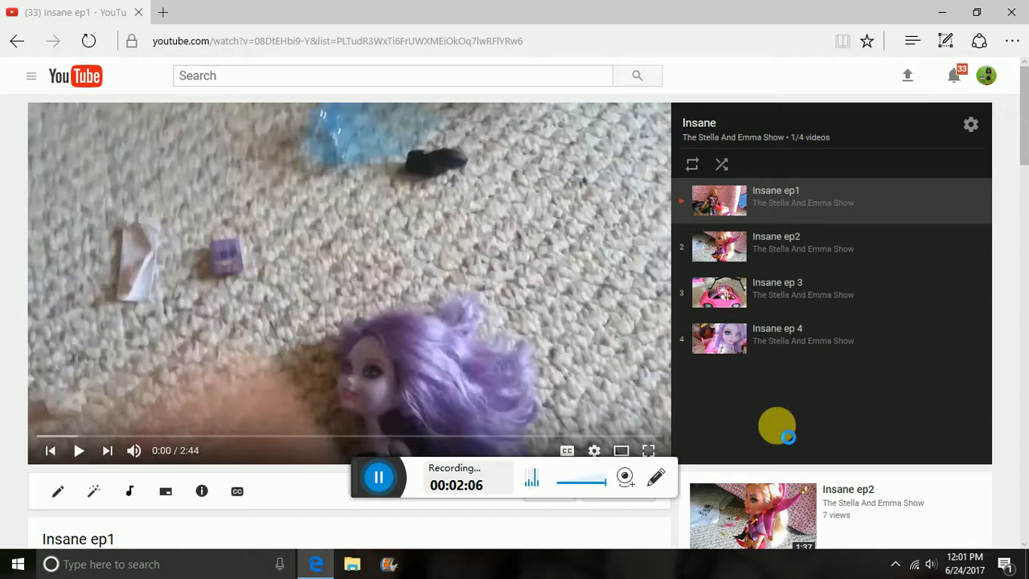
{"action": "mouse_move", "coordinate": [778, 427]}
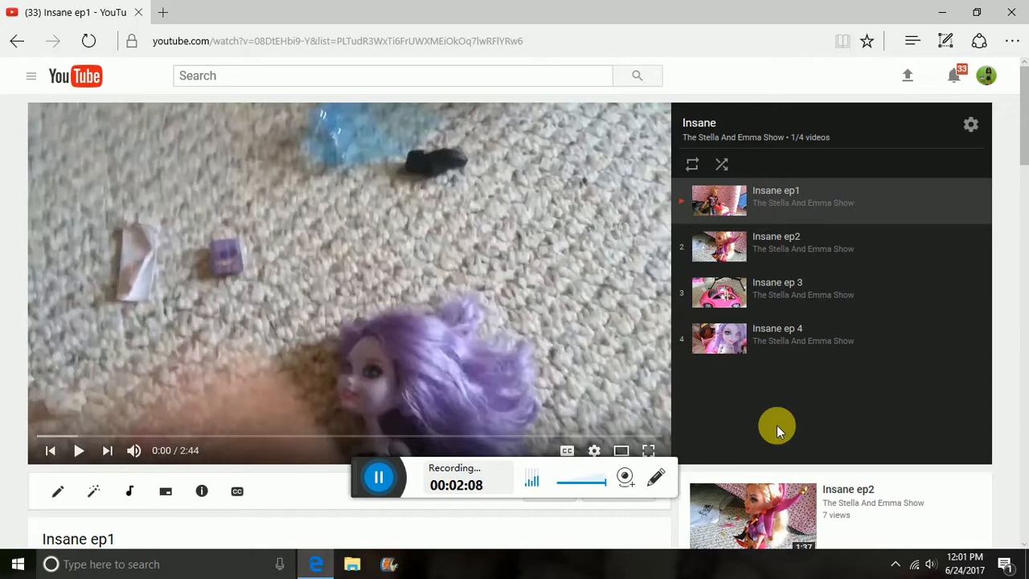
{"action": "mouse_move", "coordinate": [575, 395]}
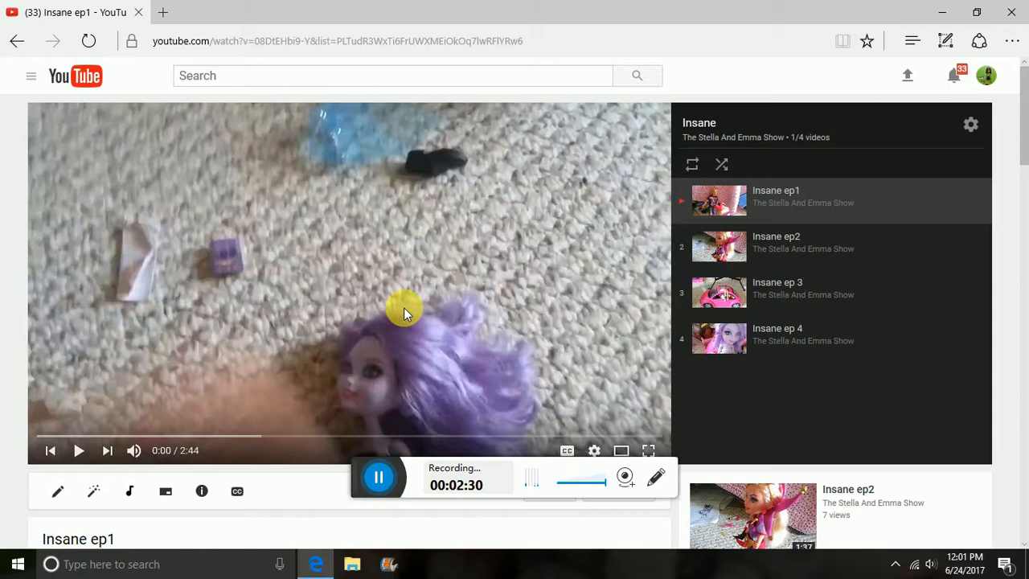
{"action": "mouse_move", "coordinate": [390, 332]}
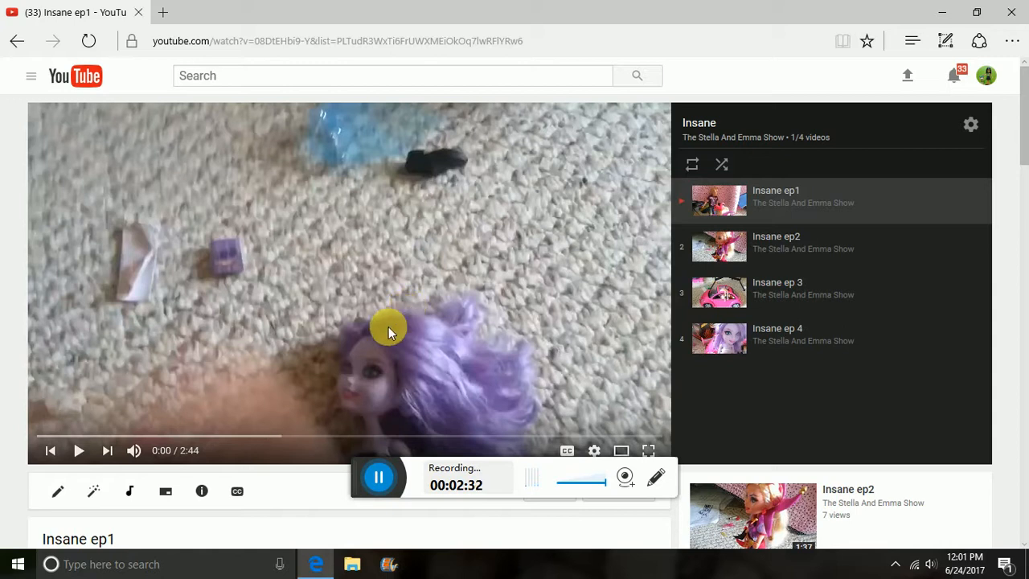
{"action": "mouse_move", "coordinate": [865, 228]}
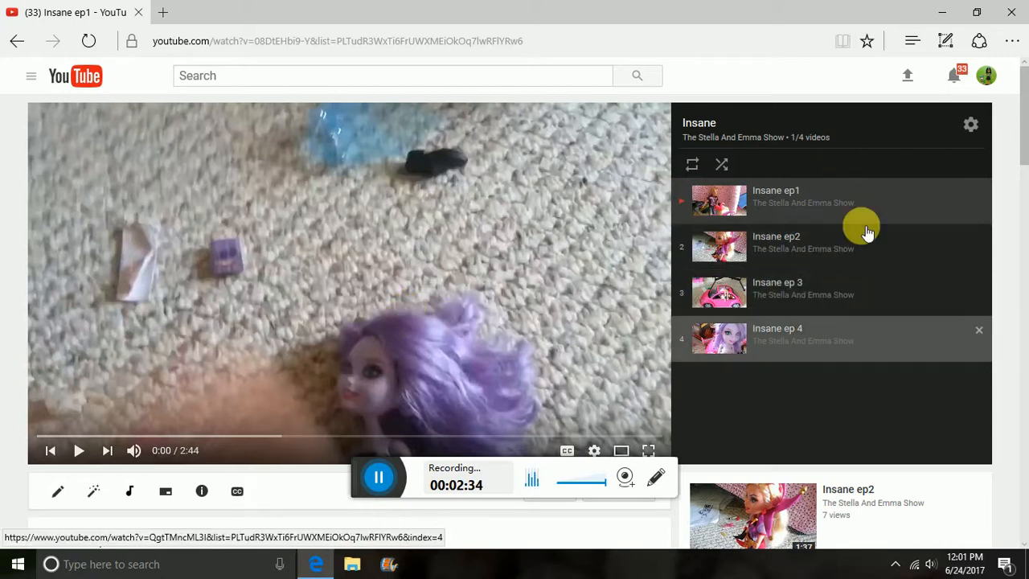
{"action": "mouse_move", "coordinate": [272, 275]}
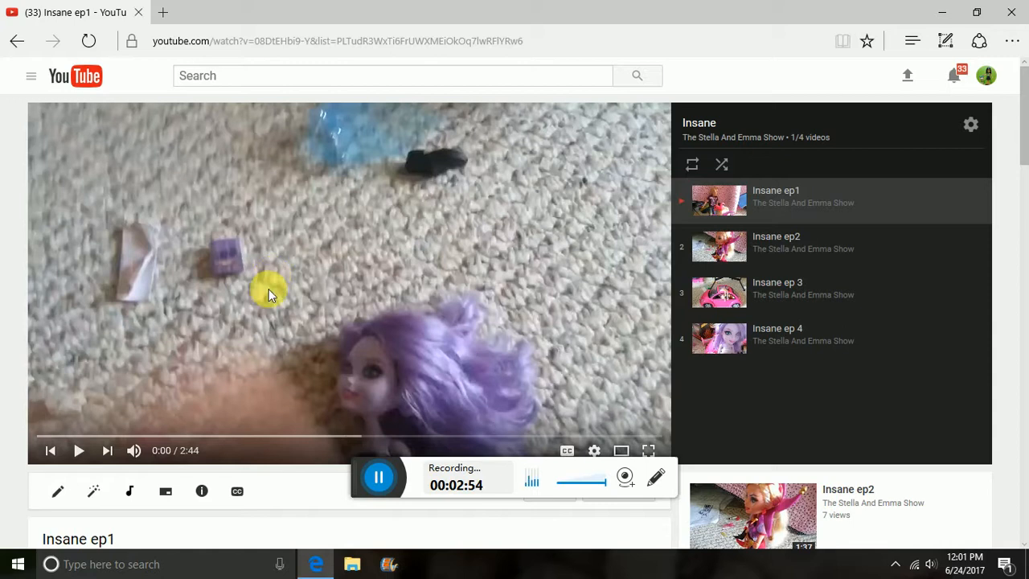
{"action": "scroll", "scroll_direction": "down", "scroll_amount": 3}
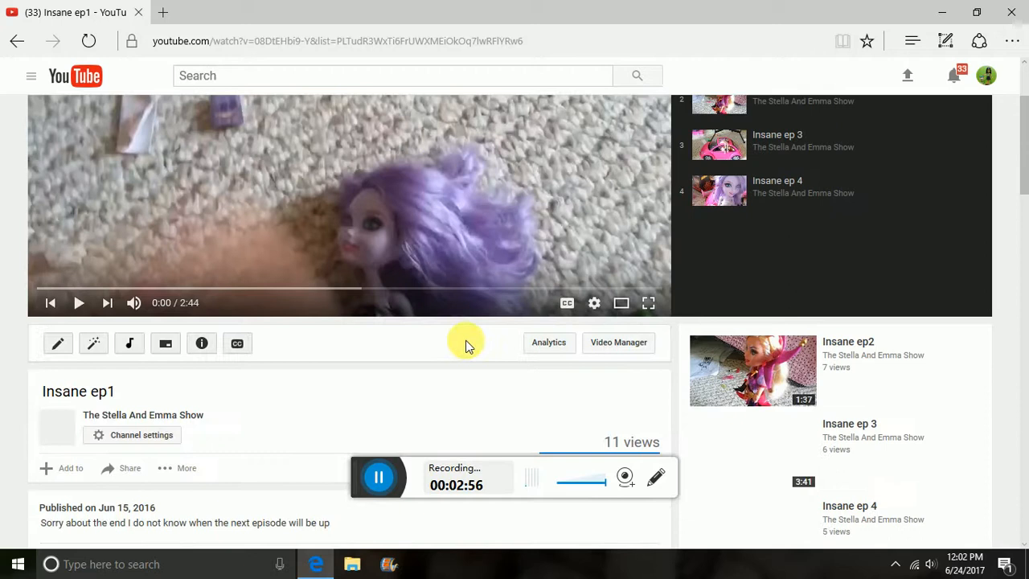
{"action": "scroll", "scroll_direction": "down", "scroll_amount": 3}
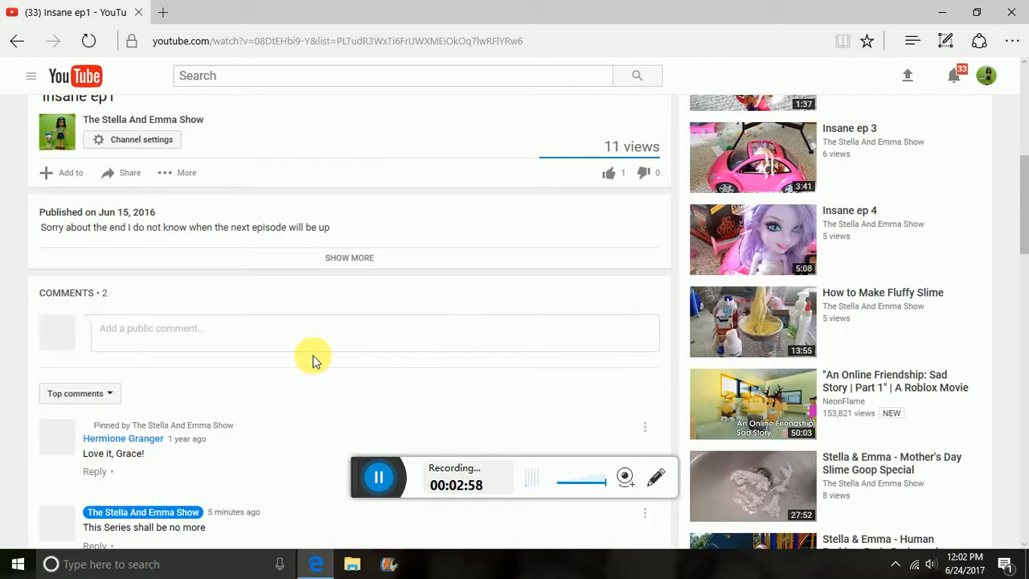
{"action": "scroll", "scroll_direction": "down", "scroll_amount": 3}
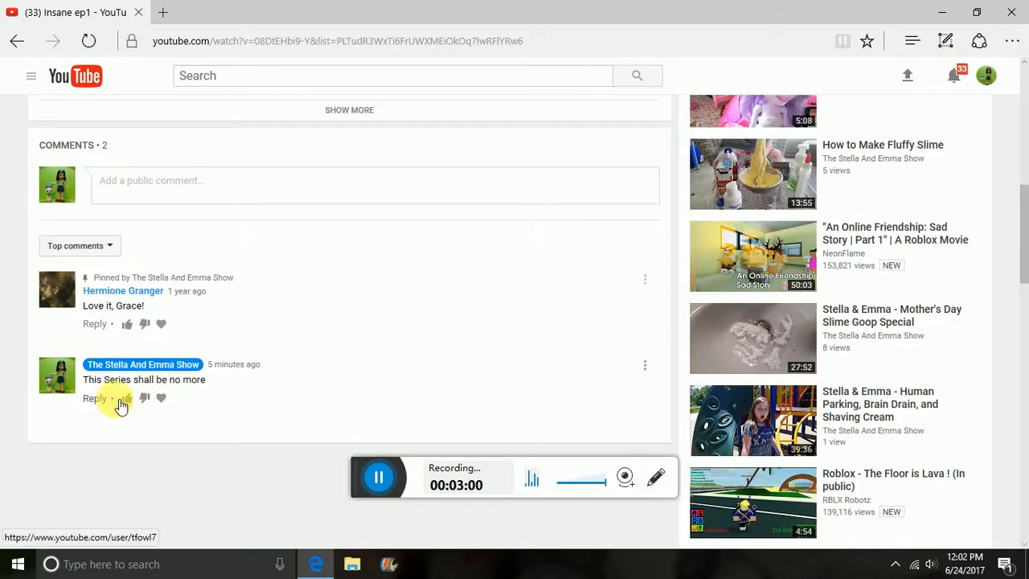
{"action": "mouse_move", "coordinate": [350, 380]}
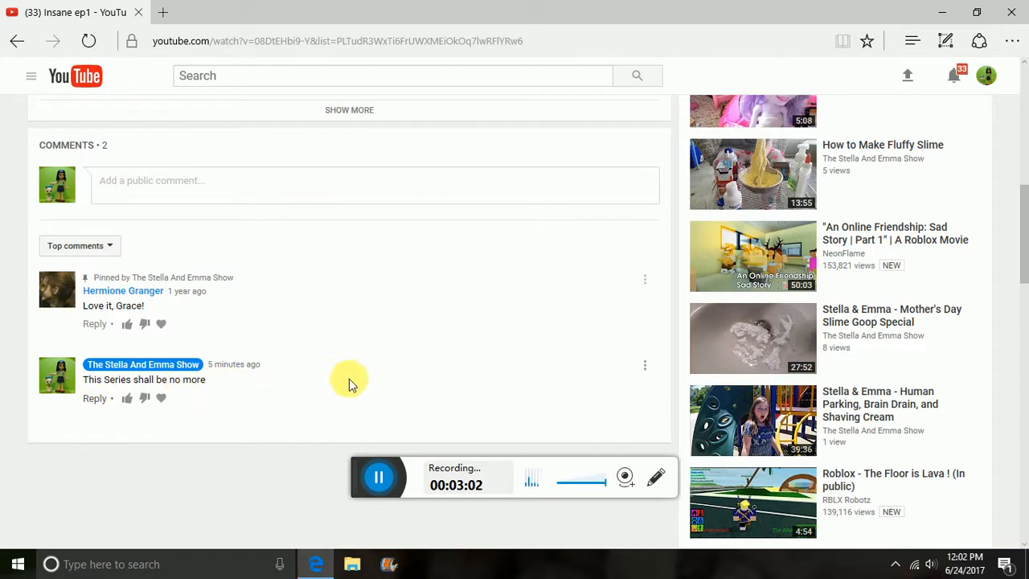
{"action": "scroll", "scroll_direction": "up", "scroll_amount": 3}
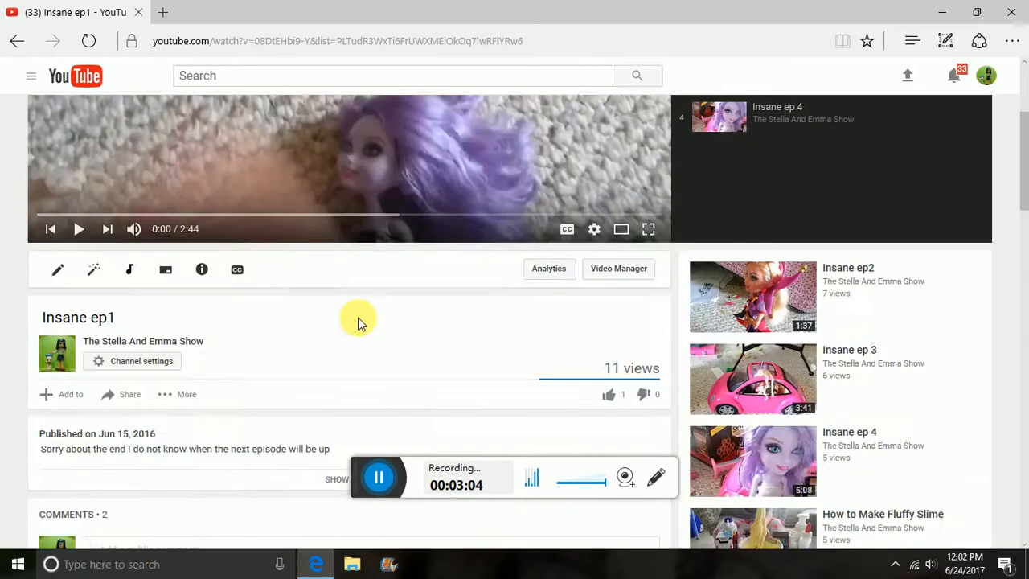
{"action": "scroll", "scroll_direction": "down", "scroll_amount": 3}
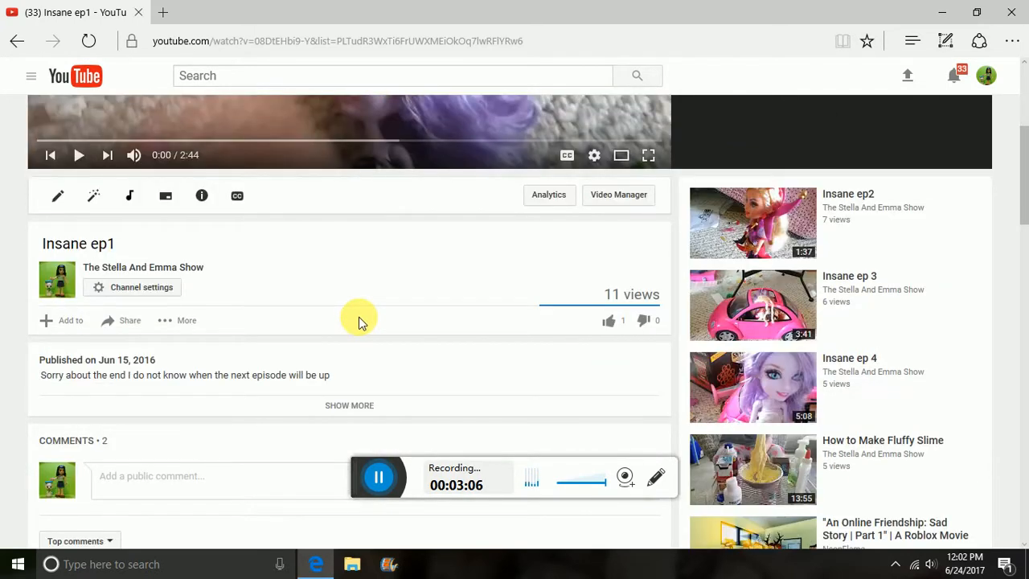
{"action": "scroll", "scroll_direction": "up", "scroll_amount": 3}
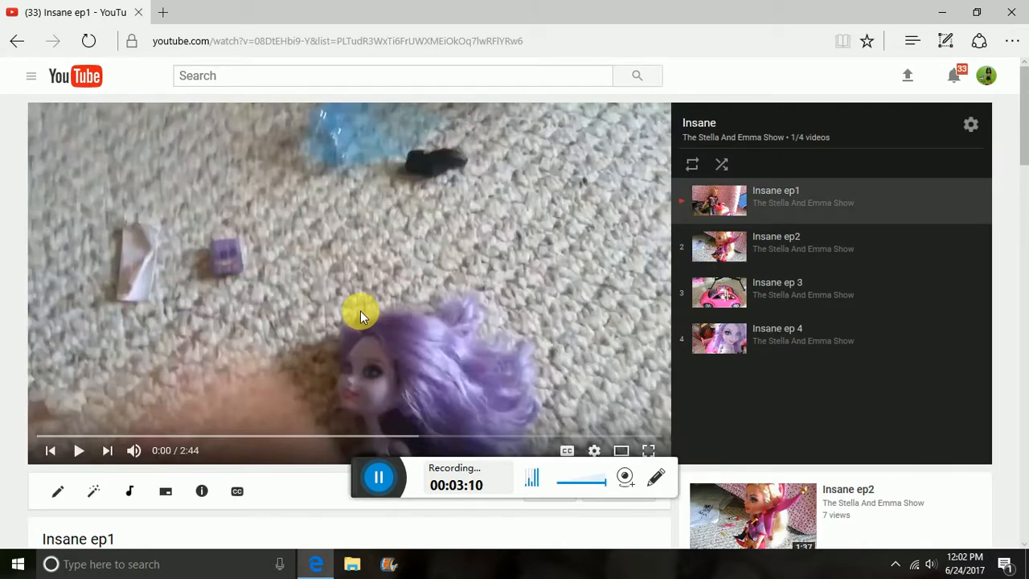
{"action": "mouse_move", "coordinate": [366, 297]}
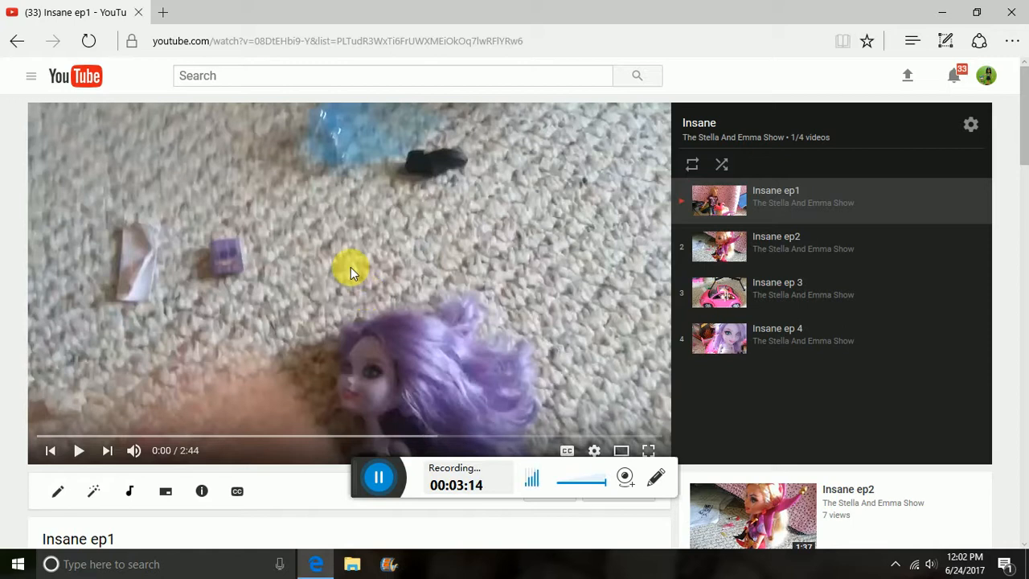
Play Insane ep1 to 0:09, pause it, and bring up the speaker volume level of 20
{"action": "left_click", "coordinate": [79, 450]}
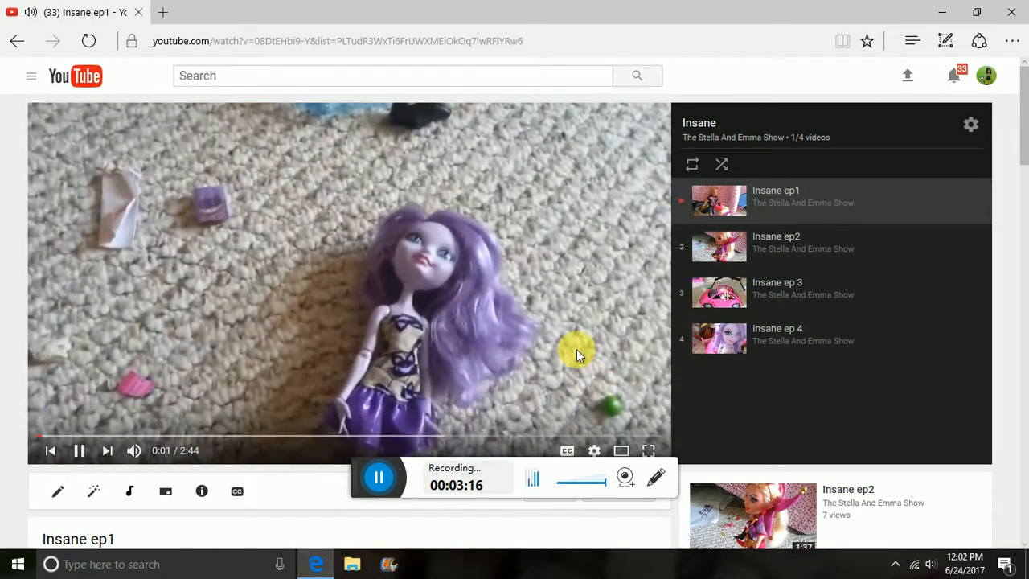
{"action": "left_click", "coordinate": [79, 450]}
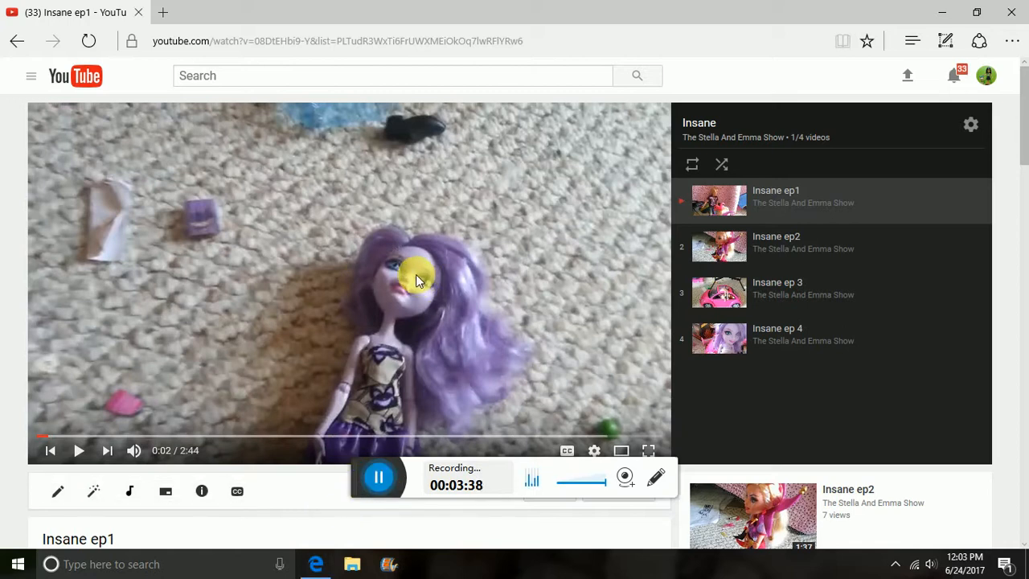
{"action": "mouse_move", "coordinate": [394, 312]}
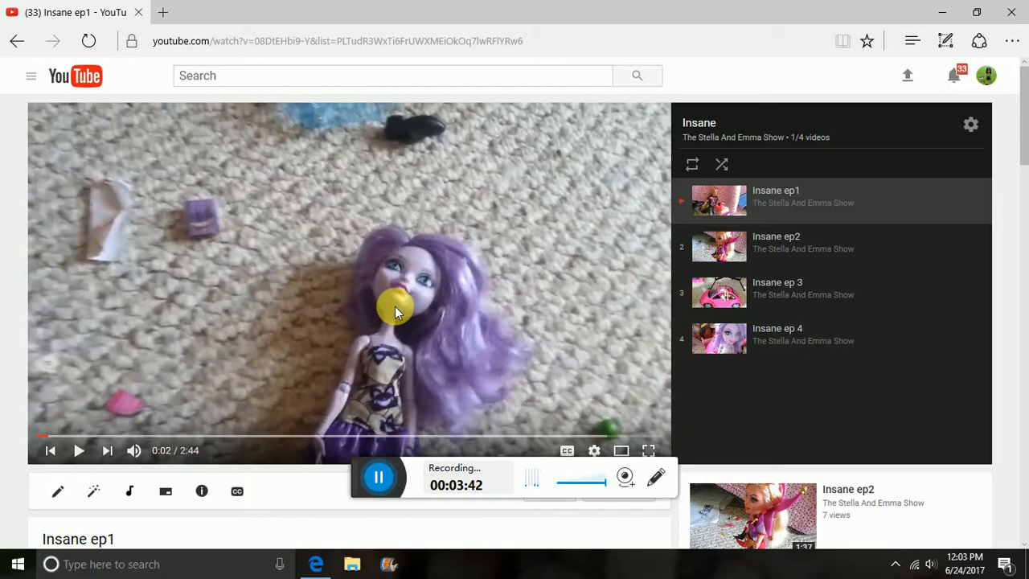
{"action": "mouse_move", "coordinate": [366, 274]}
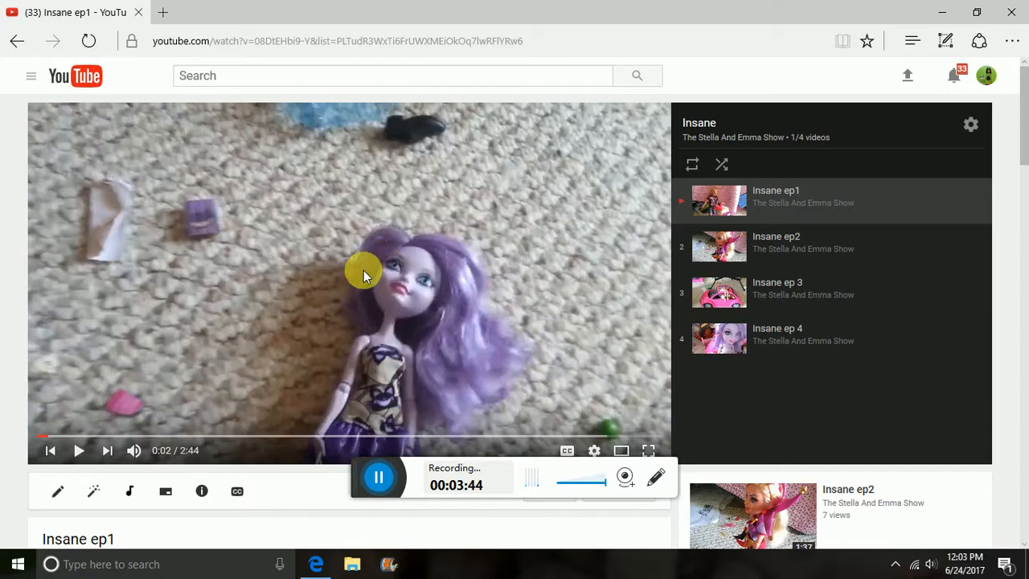
{"action": "mouse_move", "coordinate": [378, 314]}
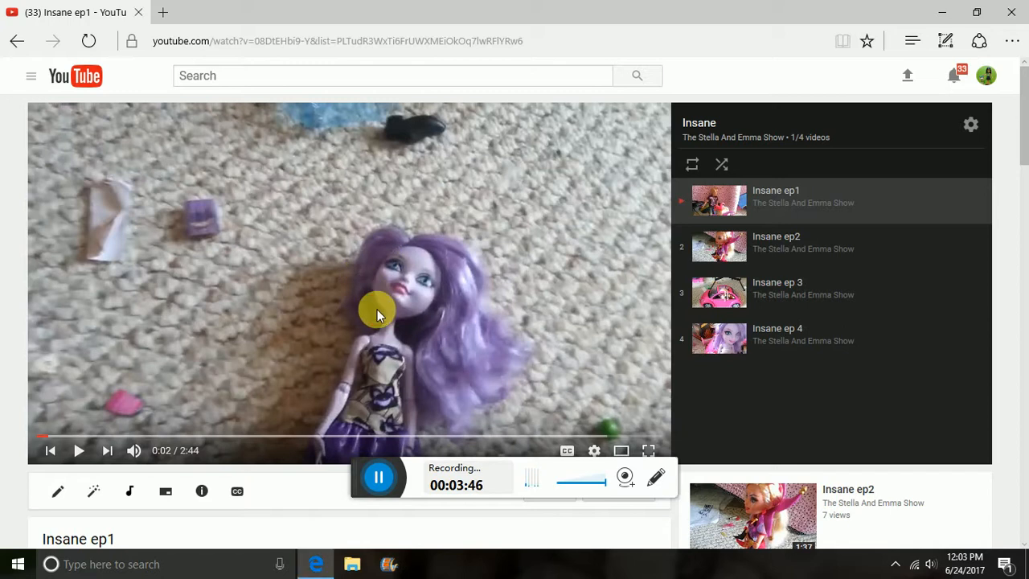
{"action": "left_click", "coordinate": [79, 450]}
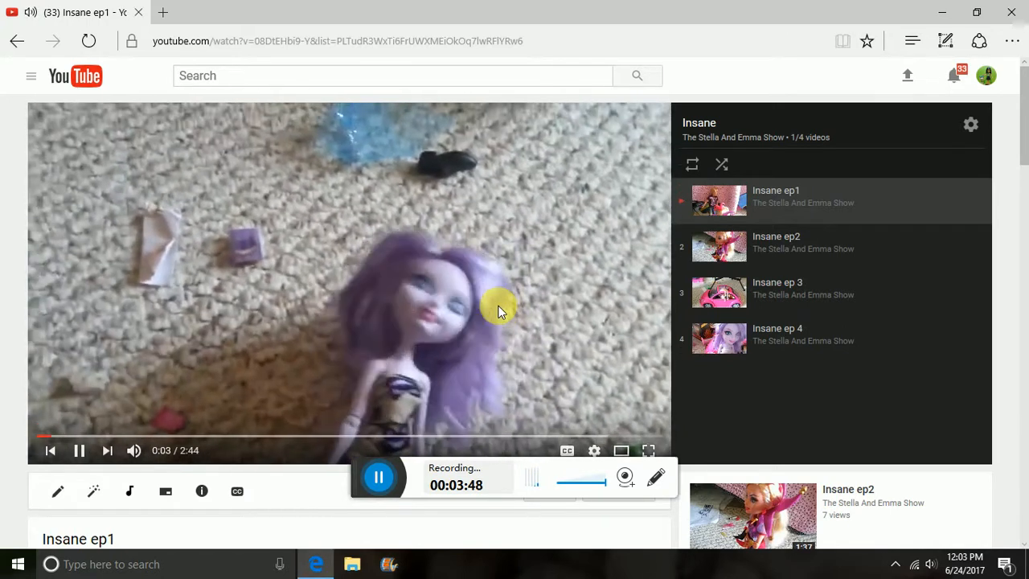
{"action": "mouse_move", "coordinate": [378, 271]}
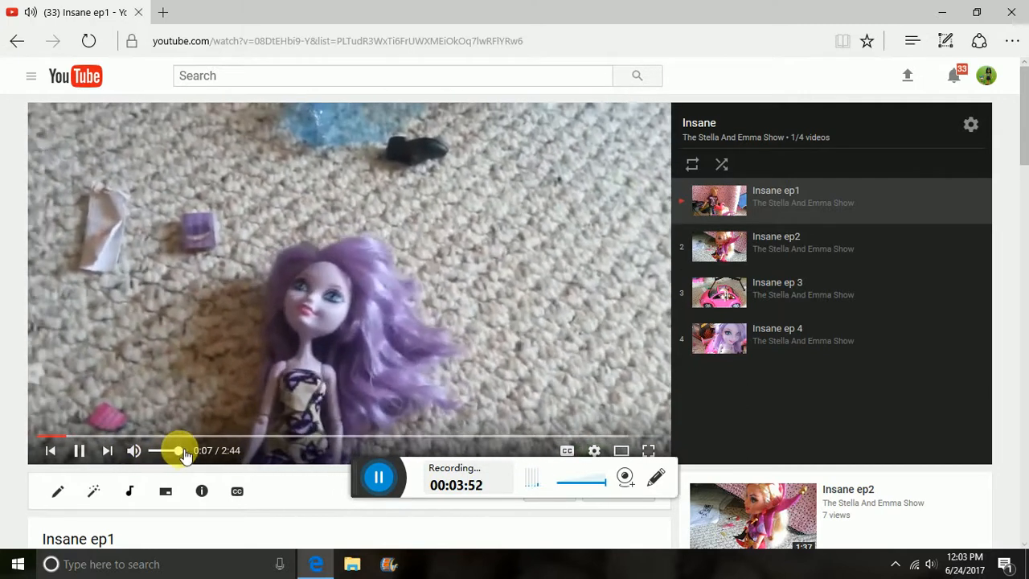
{"action": "left_click", "coordinate": [79, 450]}
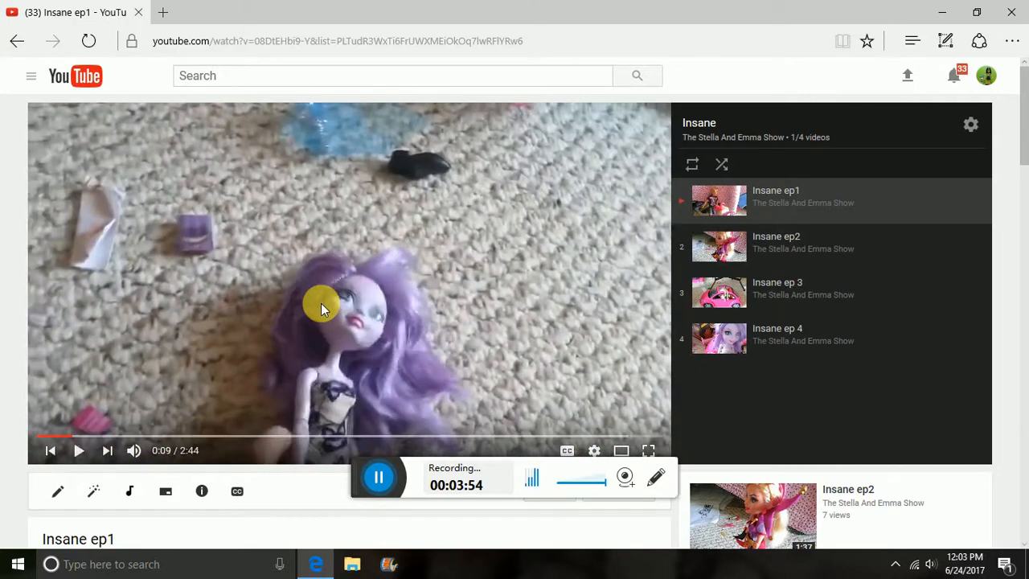
{"action": "mouse_move", "coordinate": [964, 530]}
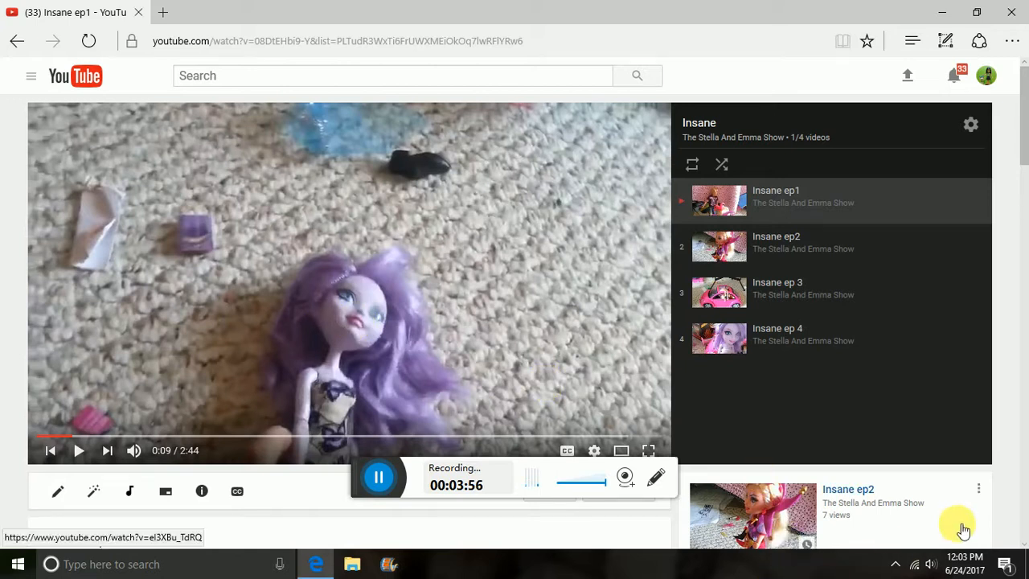
{"action": "left_click", "coordinate": [931, 564]}
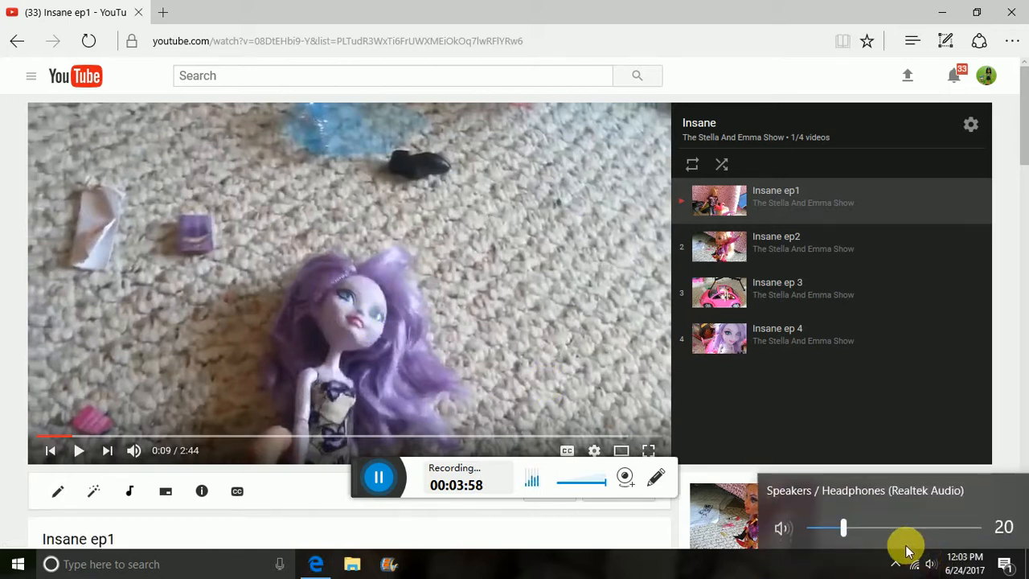
Drag the taskbar speaker volume slider to change the level
{"action": "left_click_drag", "start_coordinate": [843, 528], "coordinate": [914, 528]}
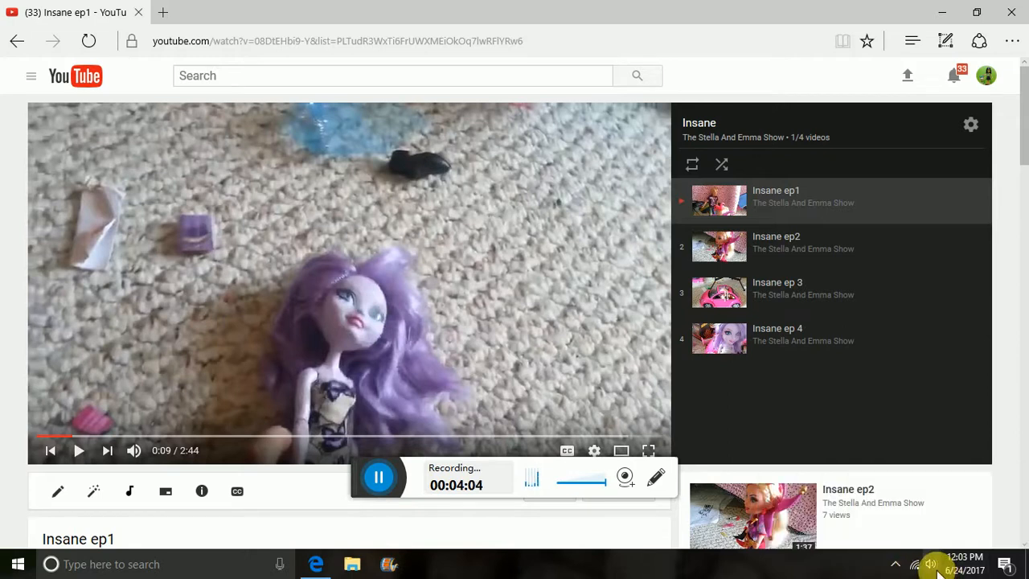
{"action": "mouse_move", "coordinate": [438, 318]}
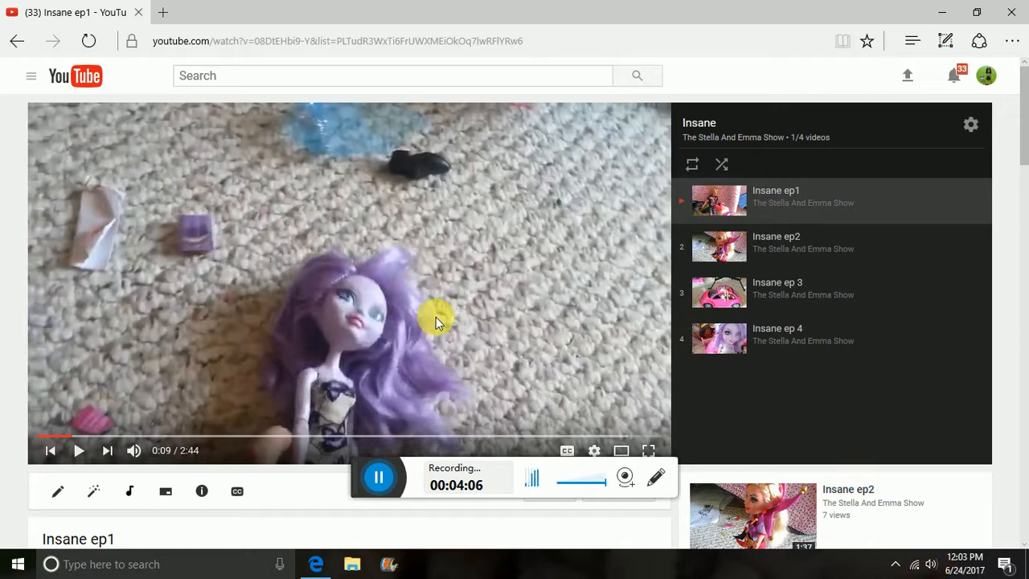
{"action": "mouse_move", "coordinate": [418, 304]}
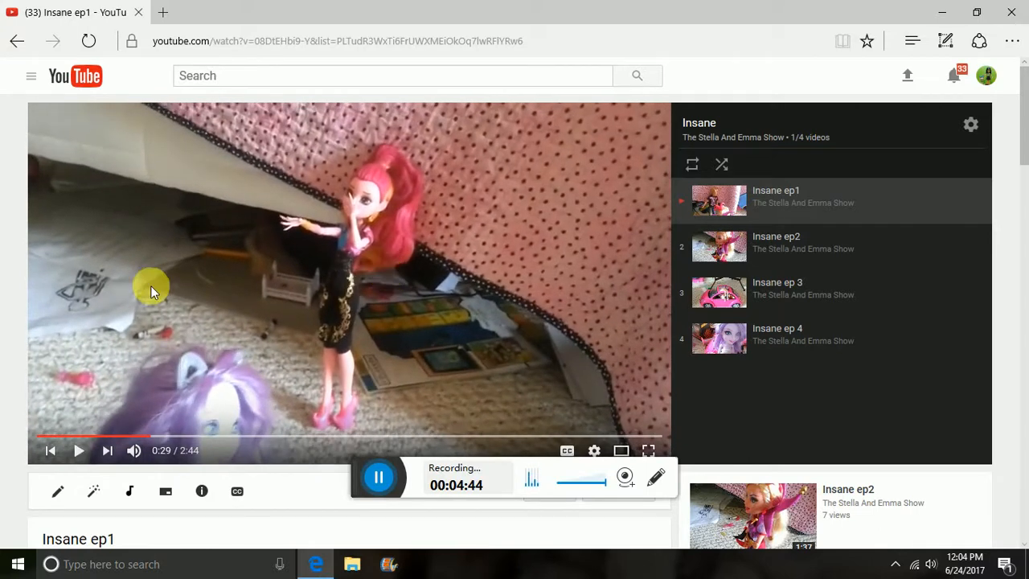
{"action": "mouse_move", "coordinate": [269, 285]}
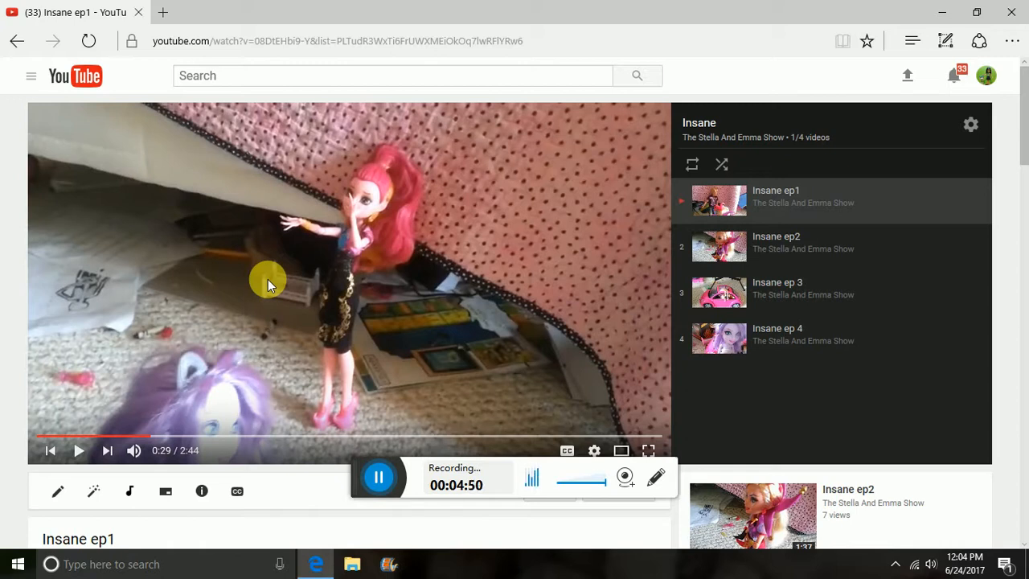
{"action": "mouse_move", "coordinate": [203, 290]}
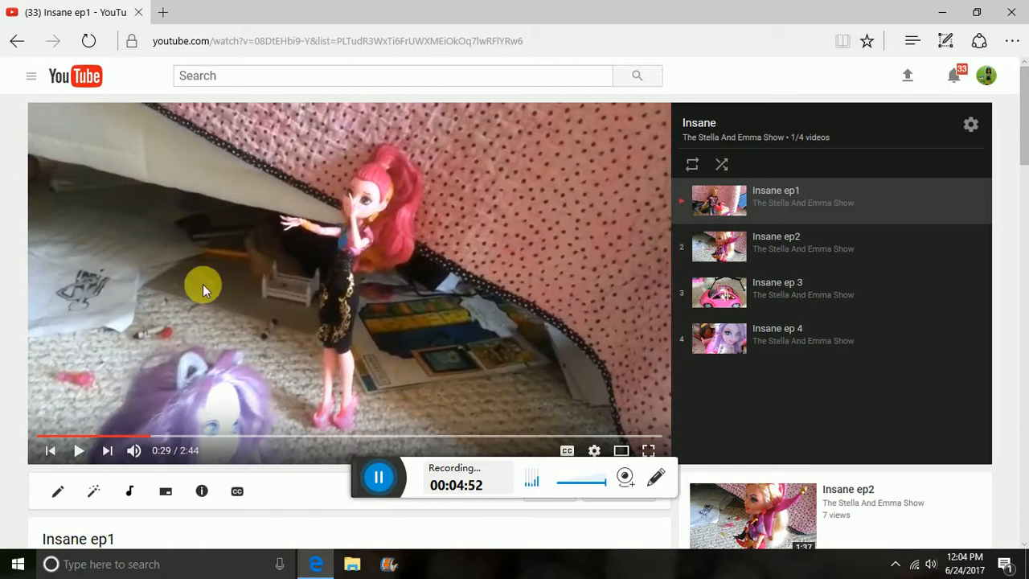
{"action": "mouse_move", "coordinate": [191, 269]}
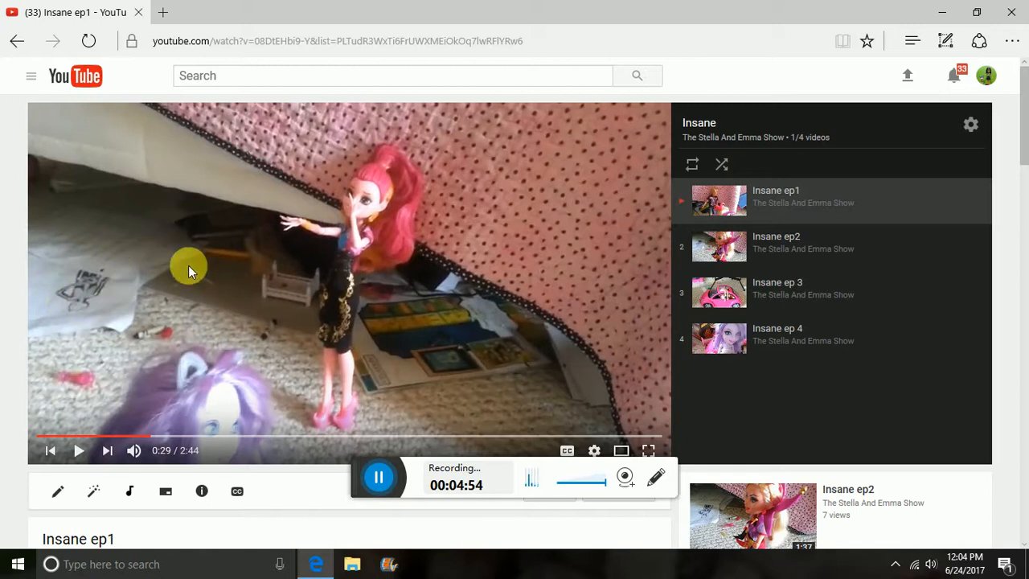
Advance Insane ep1 in short play-pause bursts, stopping at 0:43
{"action": "left_click", "coordinate": [79, 451]}
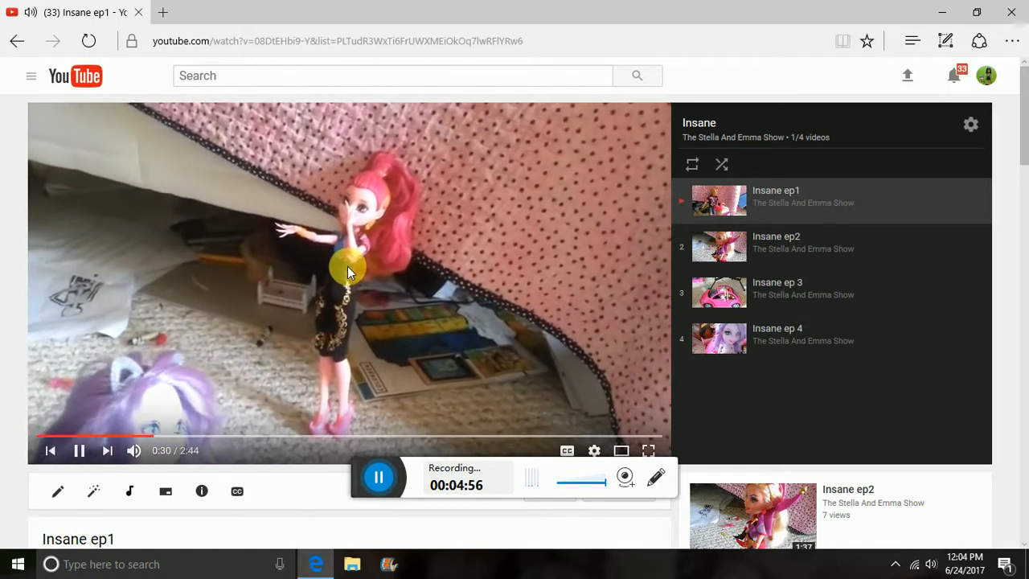
{"action": "left_click", "coordinate": [79, 451]}
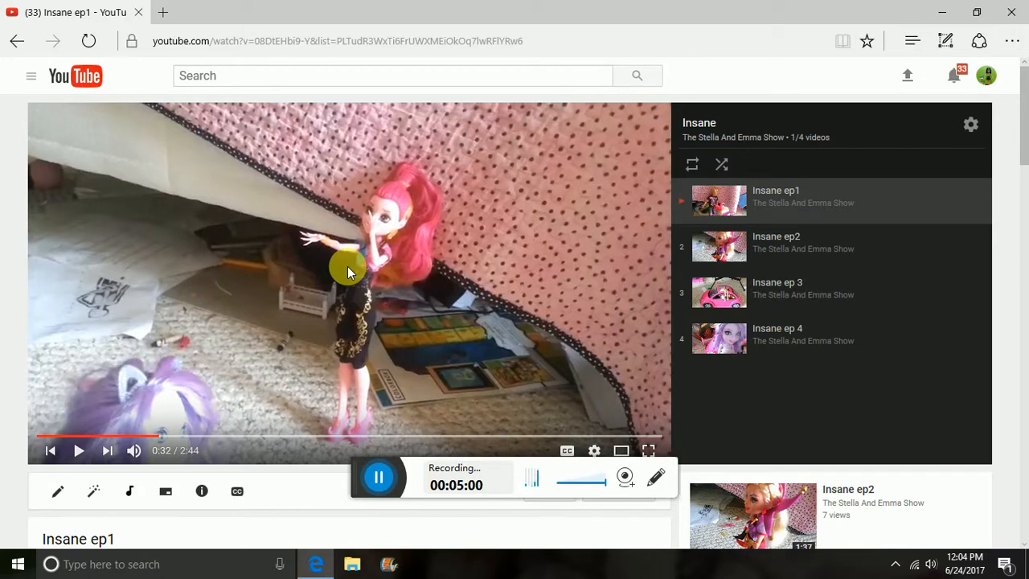
{"action": "mouse_move", "coordinate": [370, 265]}
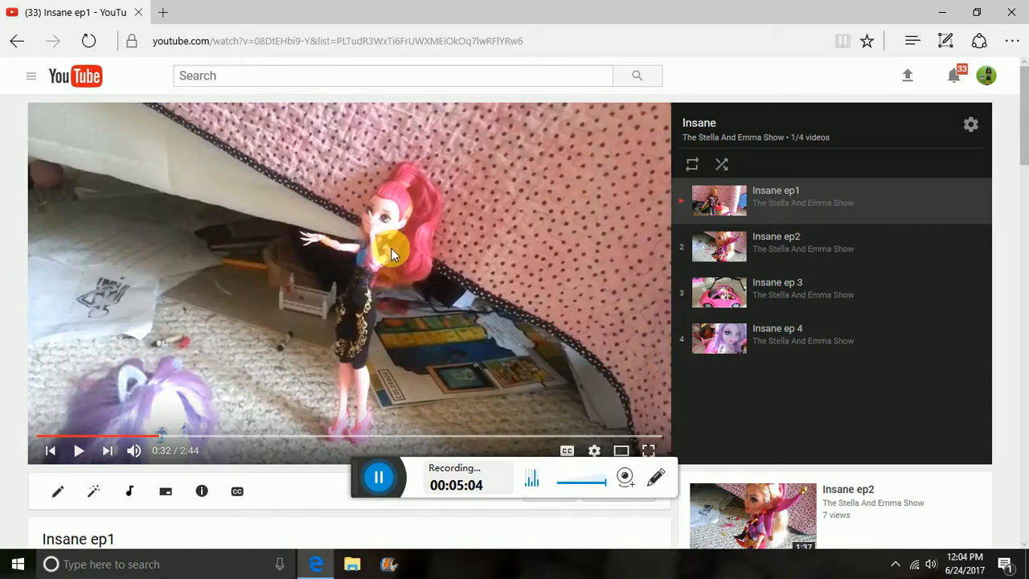
{"action": "mouse_move", "coordinate": [406, 309]}
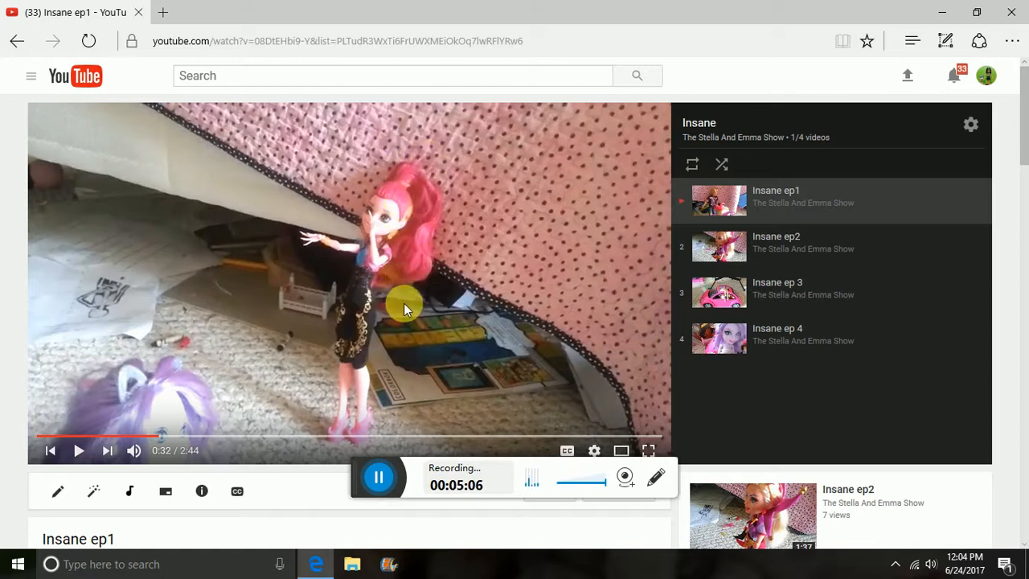
{"action": "left_click", "coordinate": [78, 450]}
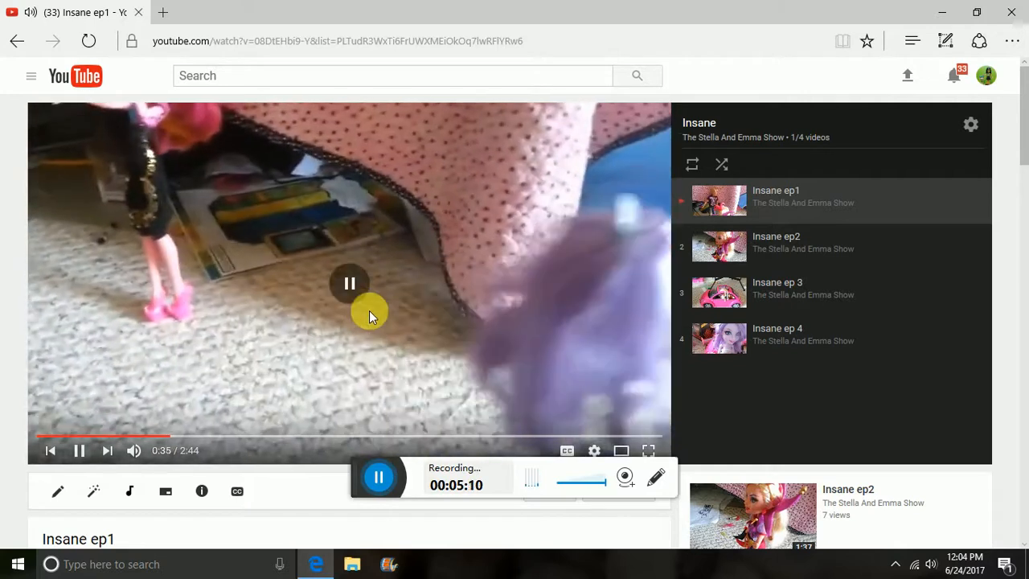
{"action": "left_click", "coordinate": [350, 283]}
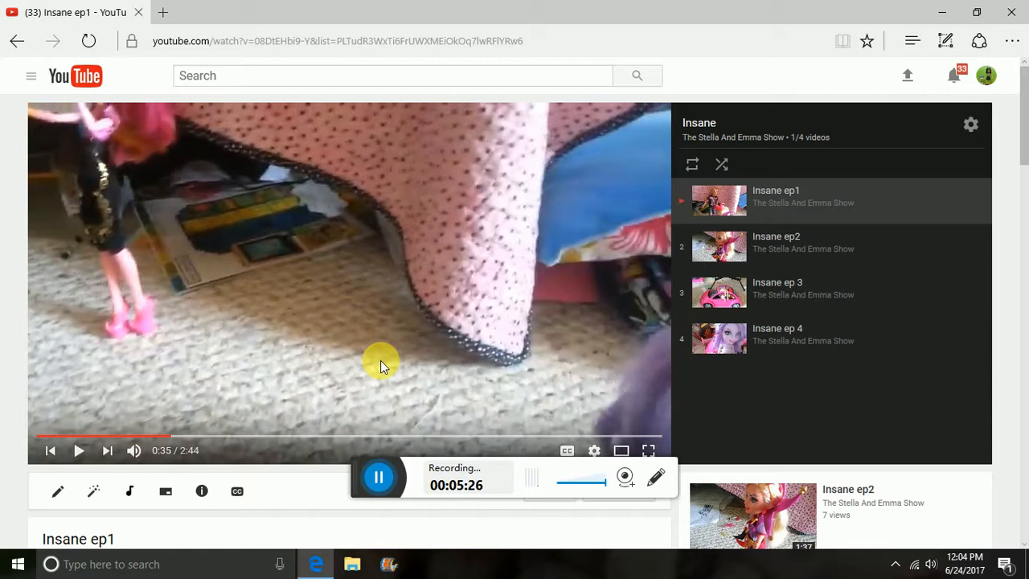
{"action": "left_click", "coordinate": [79, 450]}
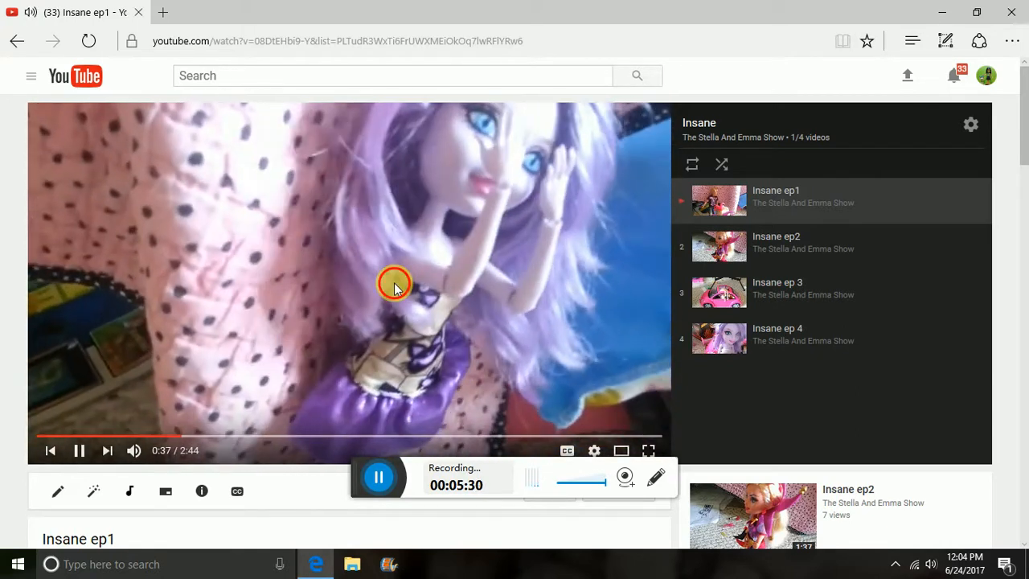
{"action": "left_click", "coordinate": [80, 450]}
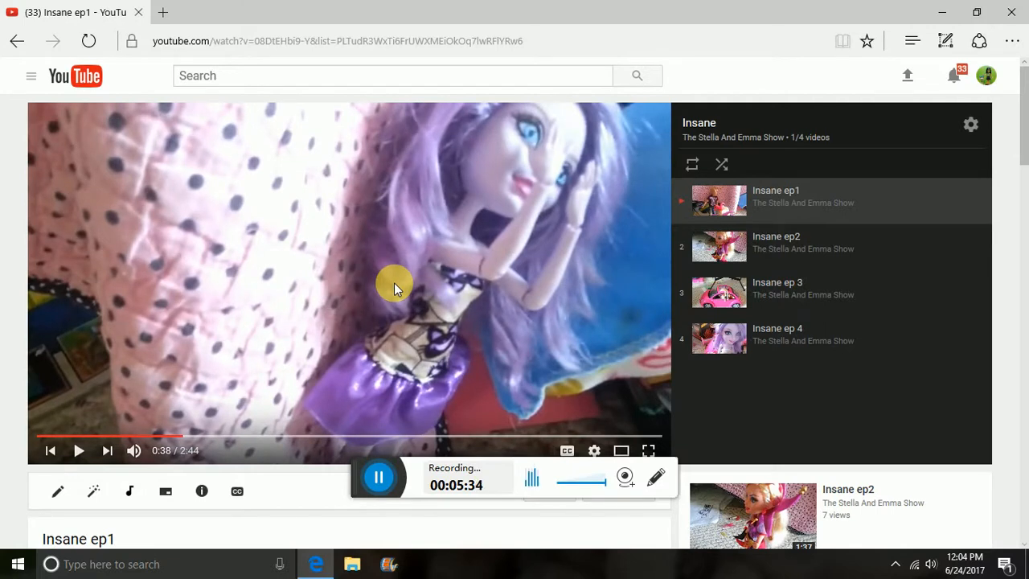
{"action": "mouse_move", "coordinate": [378, 177]}
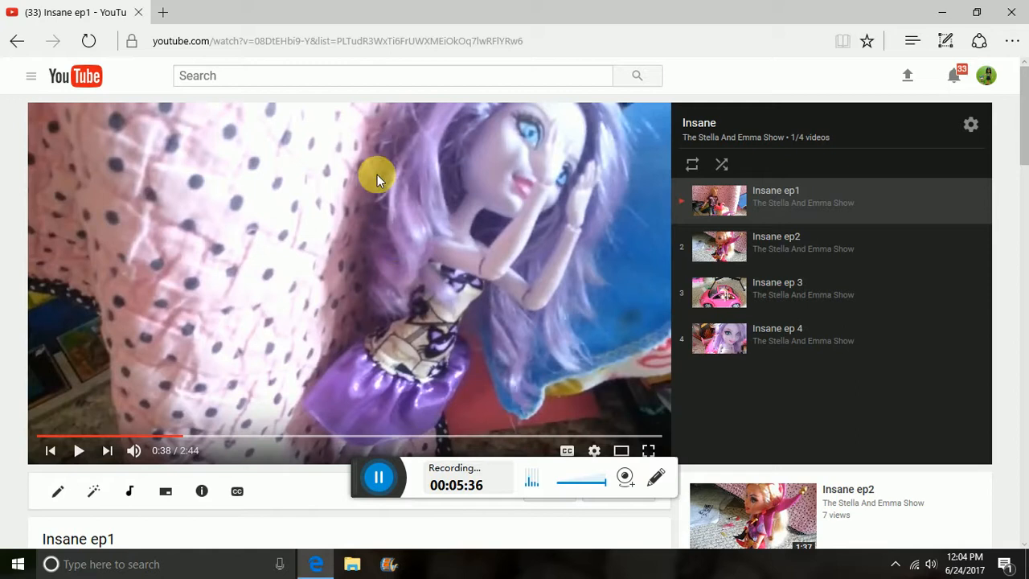
{"action": "left_click", "coordinate": [79, 450]}
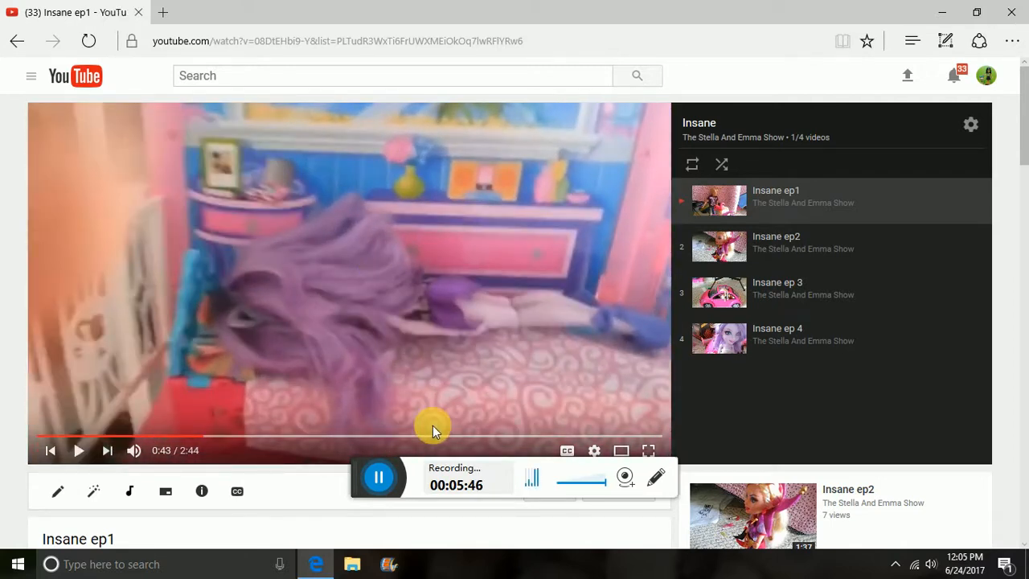
{"action": "mouse_move", "coordinate": [346, 284]}
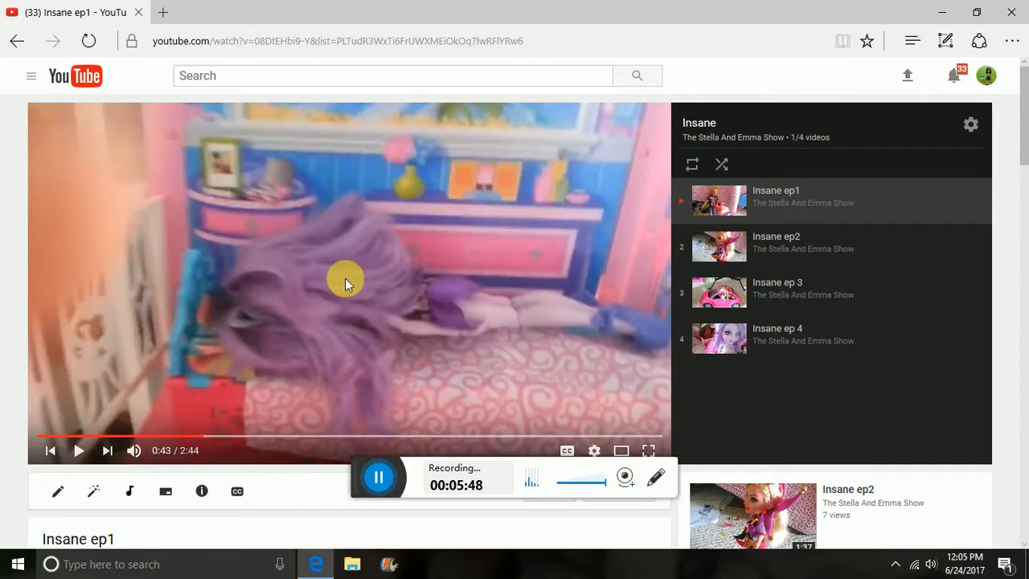
{"action": "left_click", "coordinate": [79, 451]}
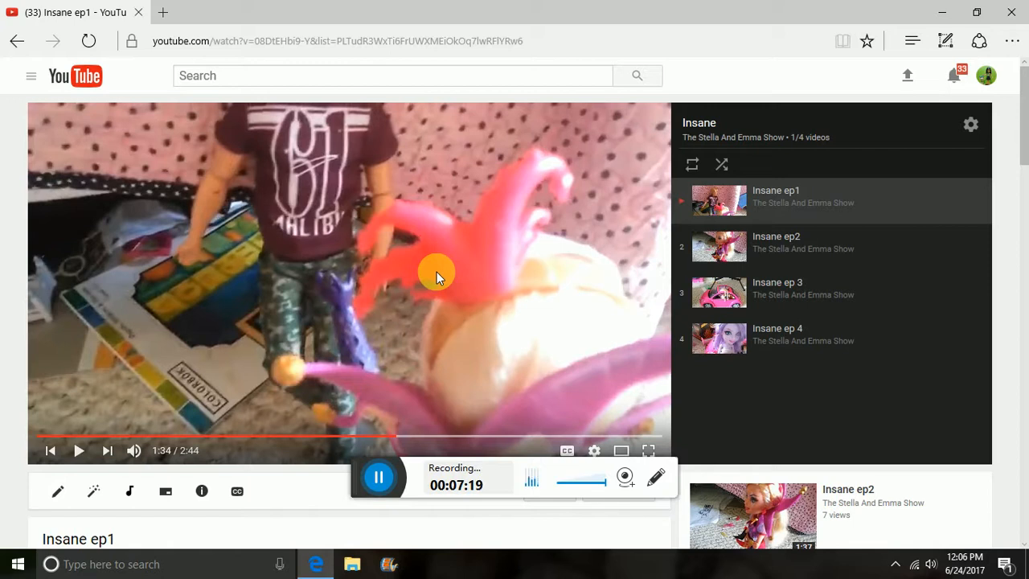
{"action": "mouse_move", "coordinate": [336, 283]}
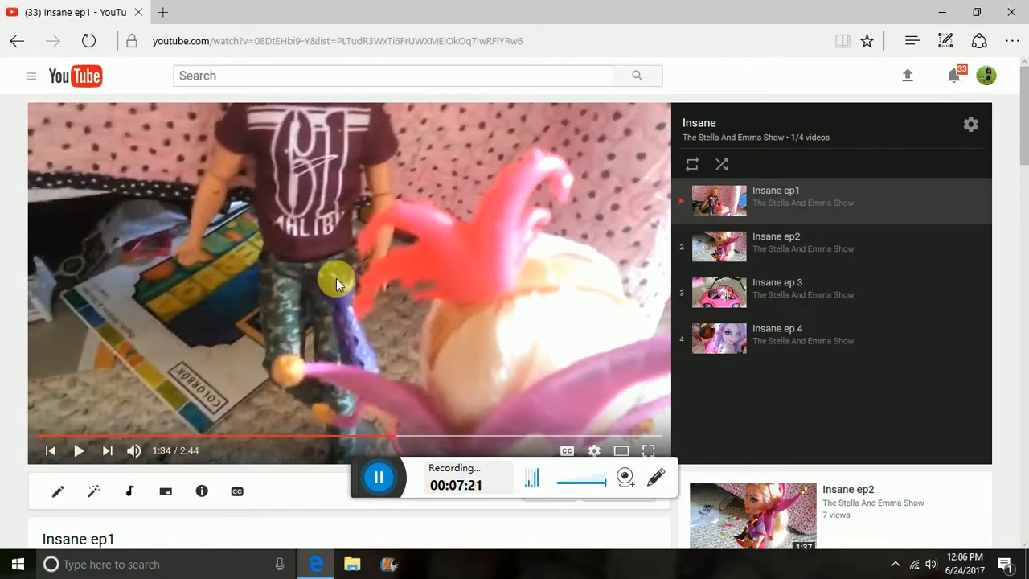
{"action": "mouse_move", "coordinate": [366, 324]}
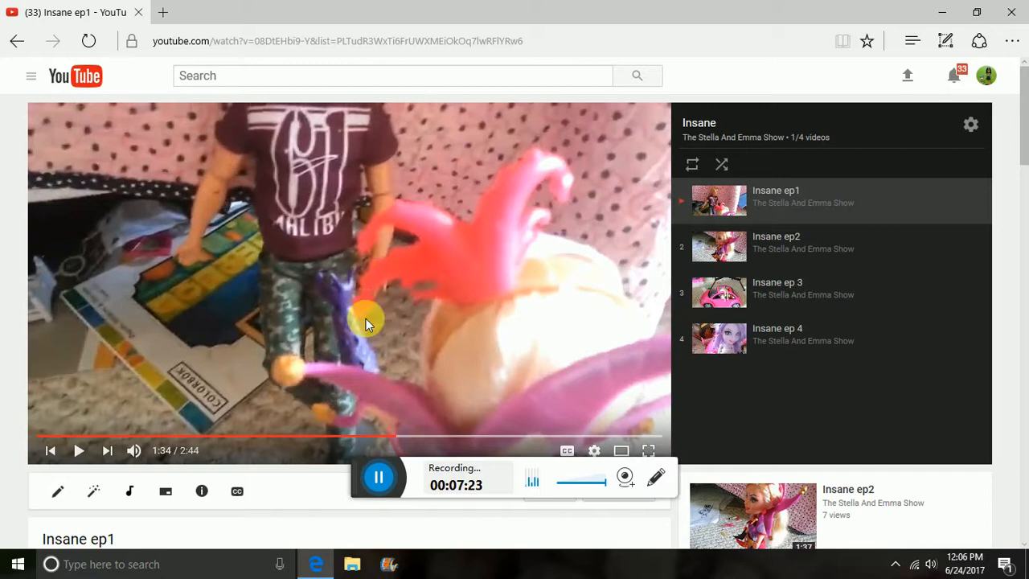
{"action": "mouse_move", "coordinate": [349, 291]}
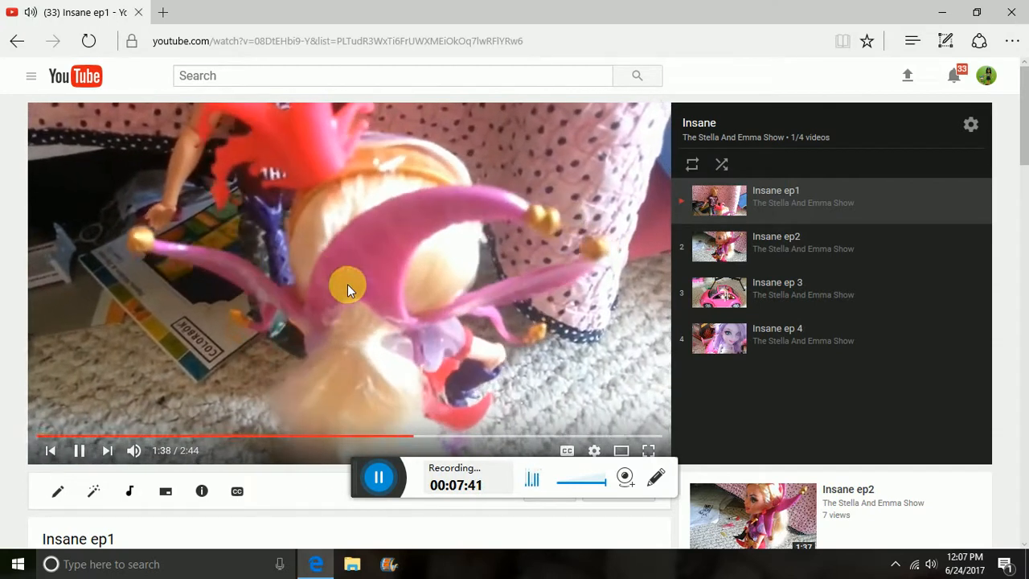
Pause Insane ep1, adjust the speaker volume, then play on and pause at 1:56
{"action": "left_click", "coordinate": [78, 451]}
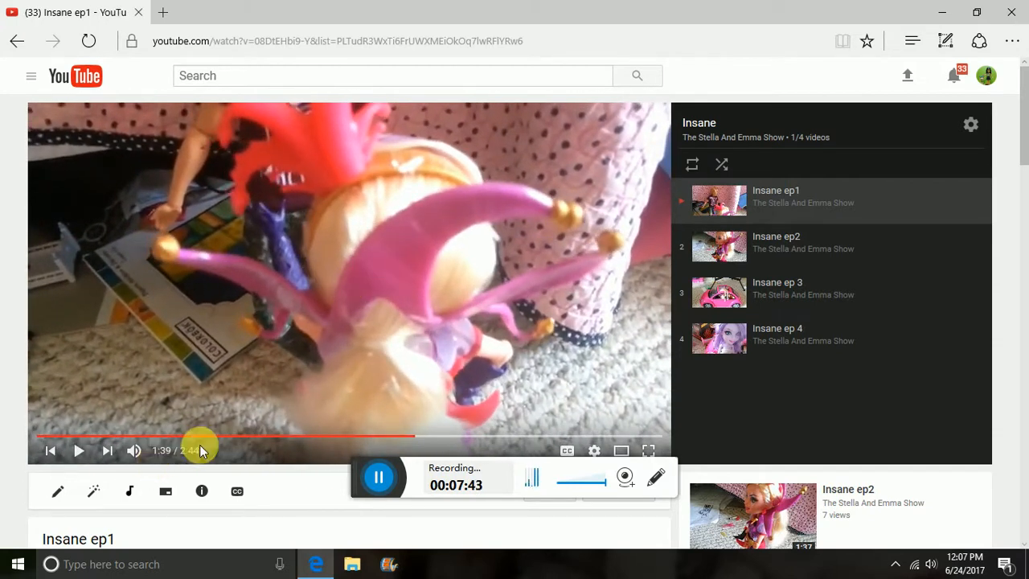
{"action": "left_click", "coordinate": [932, 564]}
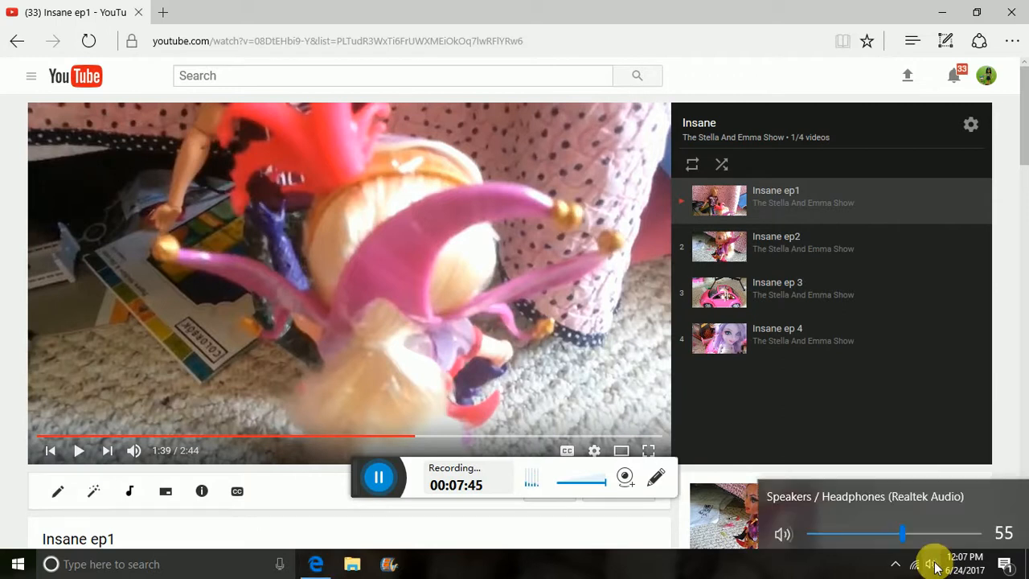
{"action": "left_click_drag", "start_coordinate": [902, 533], "coordinate": [891, 528]}
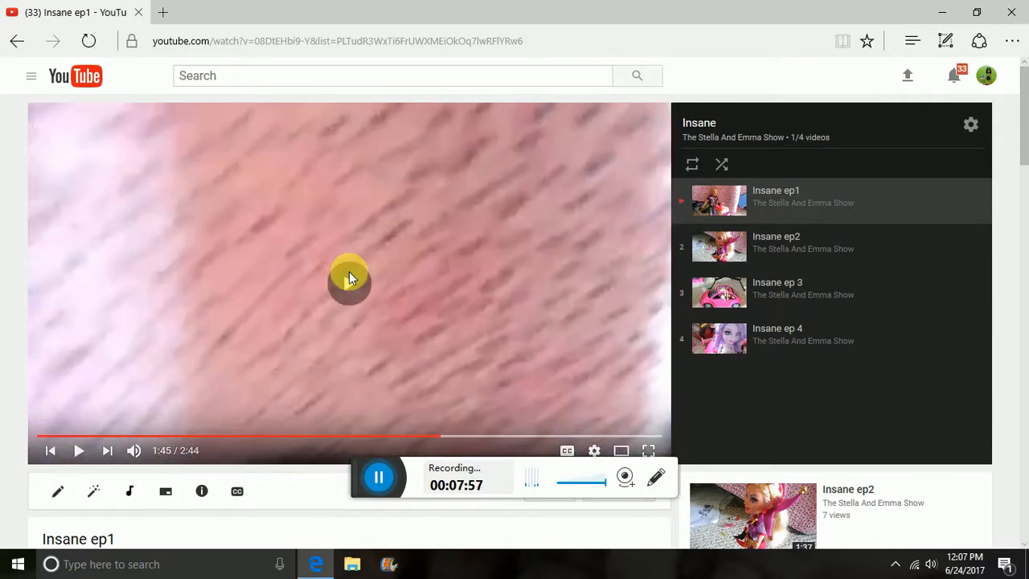
{"action": "left_click", "coordinate": [79, 450]}
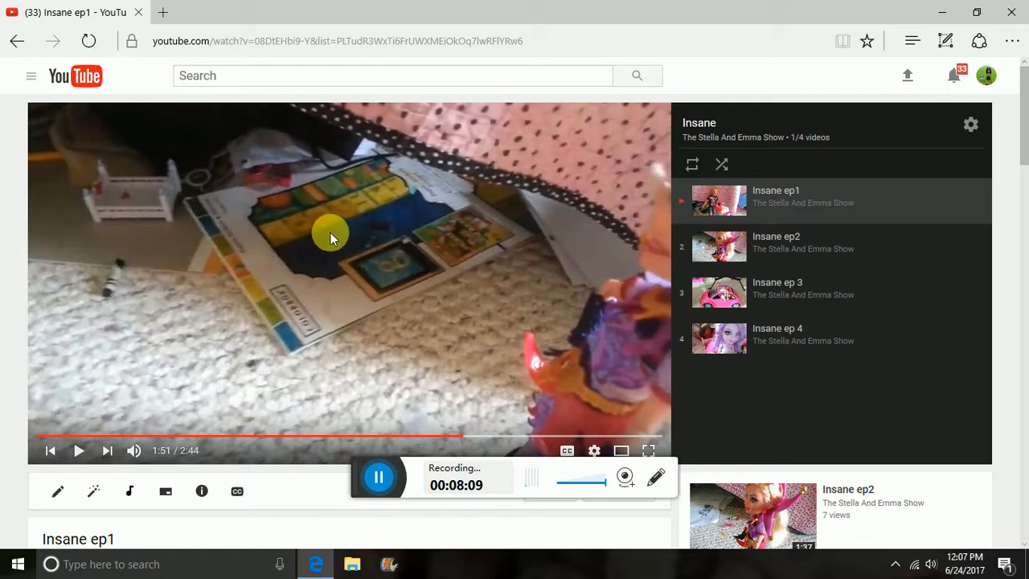
{"action": "mouse_move", "coordinate": [341, 301]}
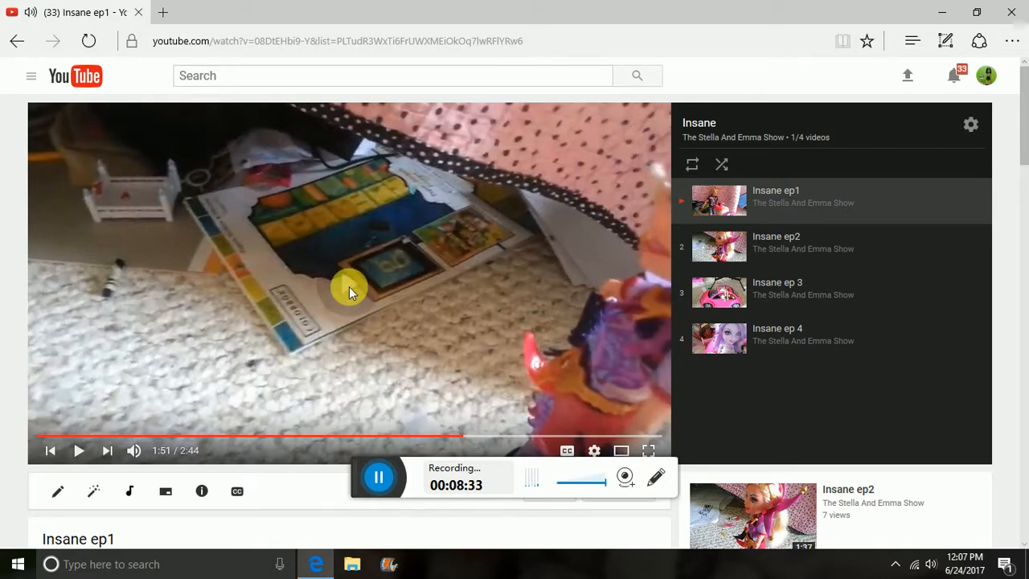
{"action": "left_click", "coordinate": [79, 450]}
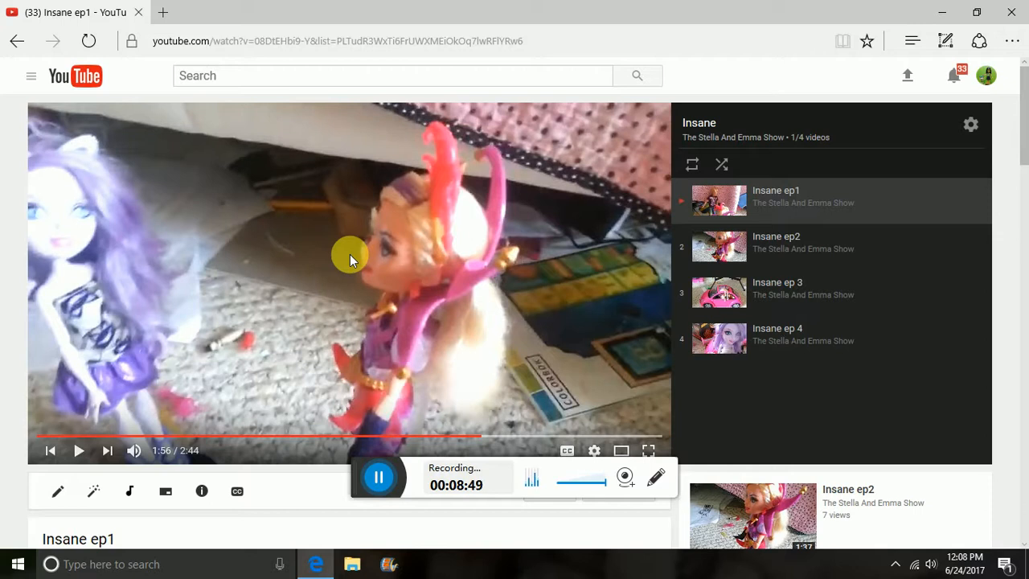
Pause and resume Insane ep1 several times, then adjust the player and system volume
{"action": "left_click", "coordinate": [350, 283]}
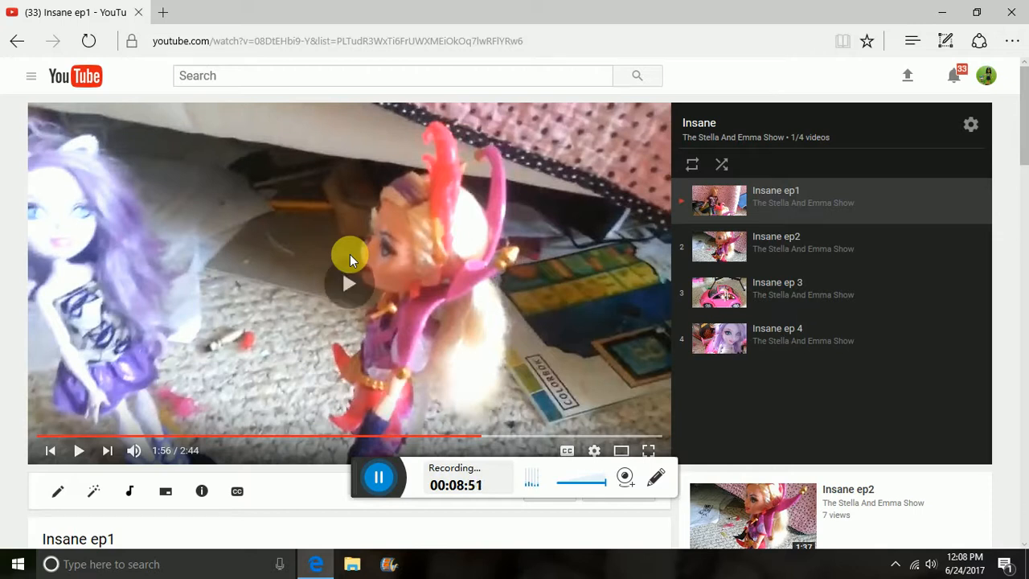
{"action": "left_click", "coordinate": [350, 283]}
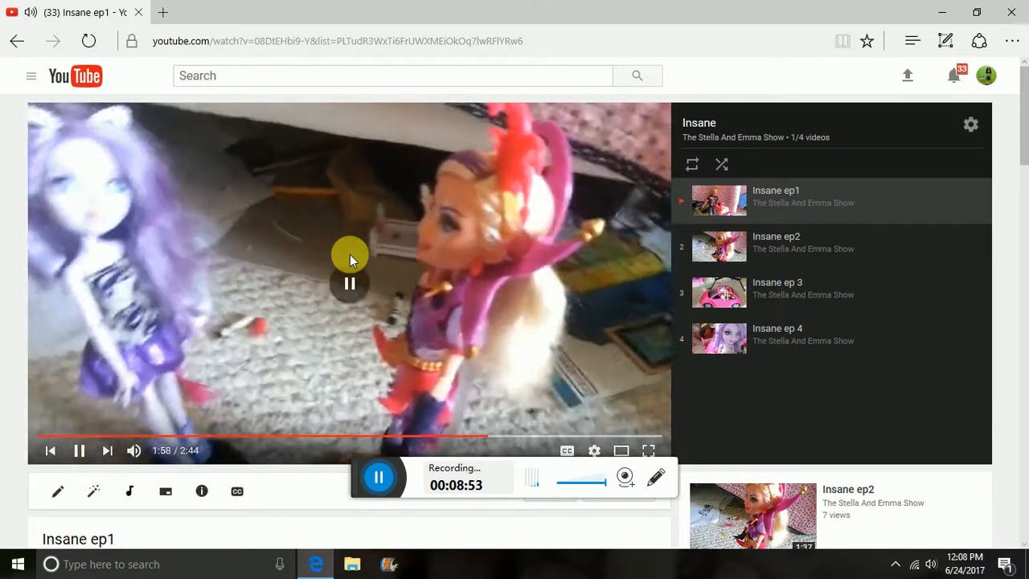
{"action": "left_click", "coordinate": [350, 284]}
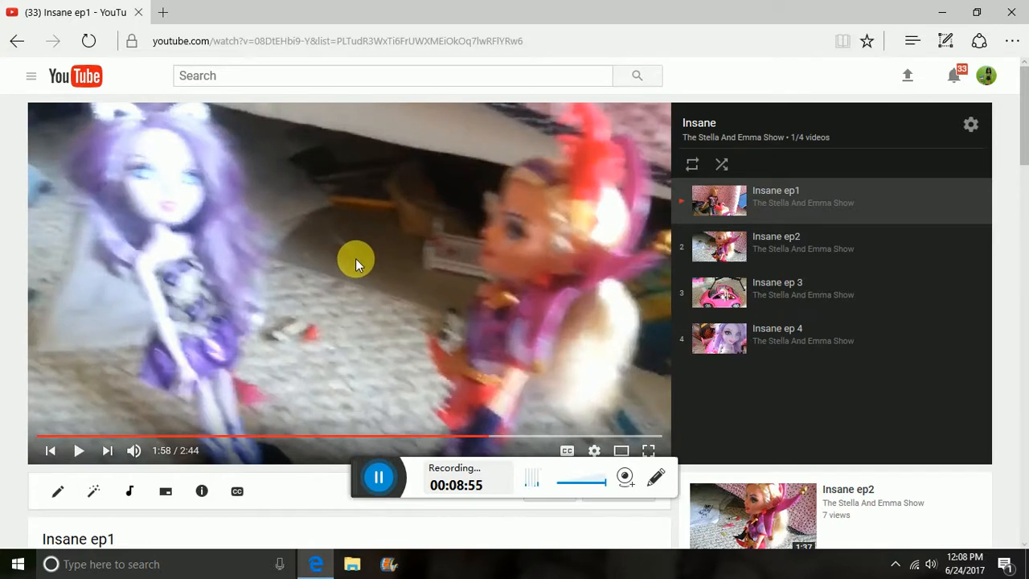
{"action": "left_click", "coordinate": [78, 451]}
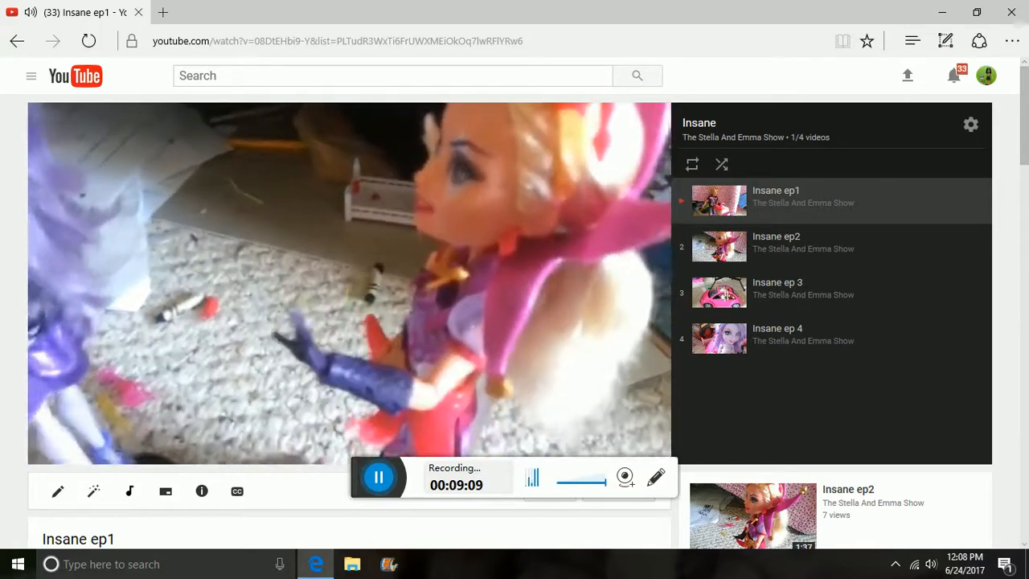
{"action": "mouse_move", "coordinate": [346, 290]}
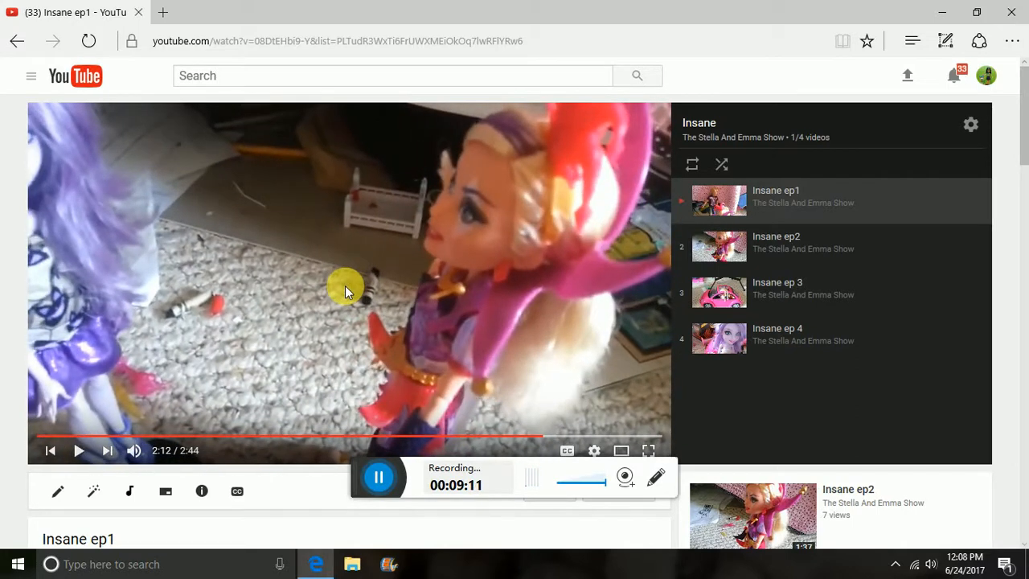
{"action": "mouse_move", "coordinate": [141, 439]}
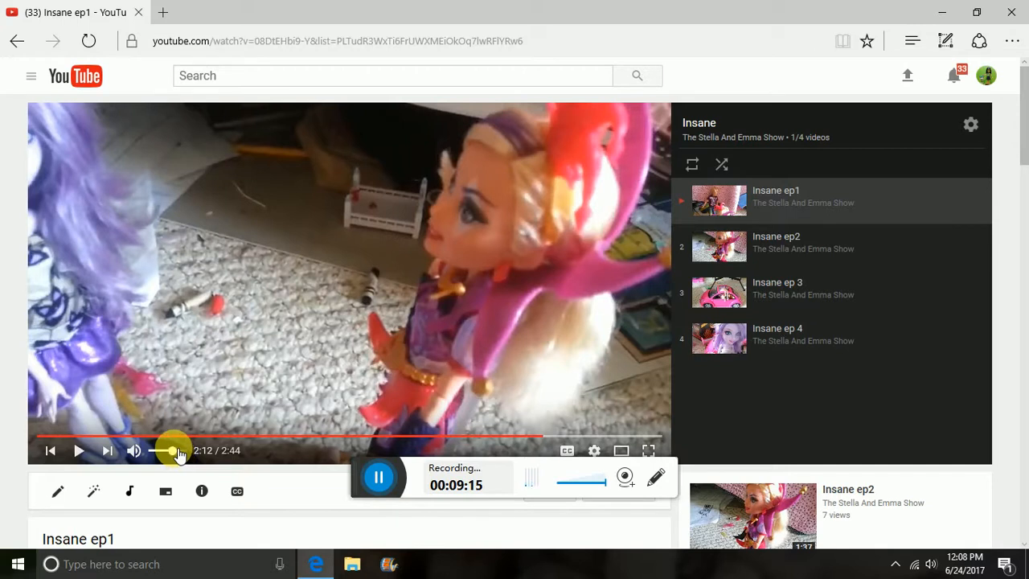
{"action": "left_click", "coordinate": [78, 451]}
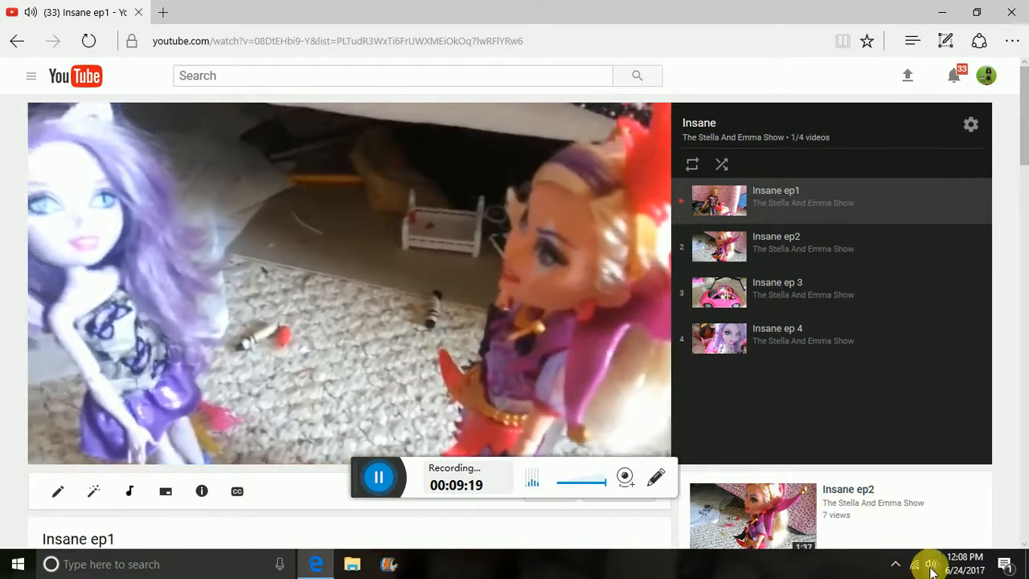
{"action": "left_click", "coordinate": [930, 564]}
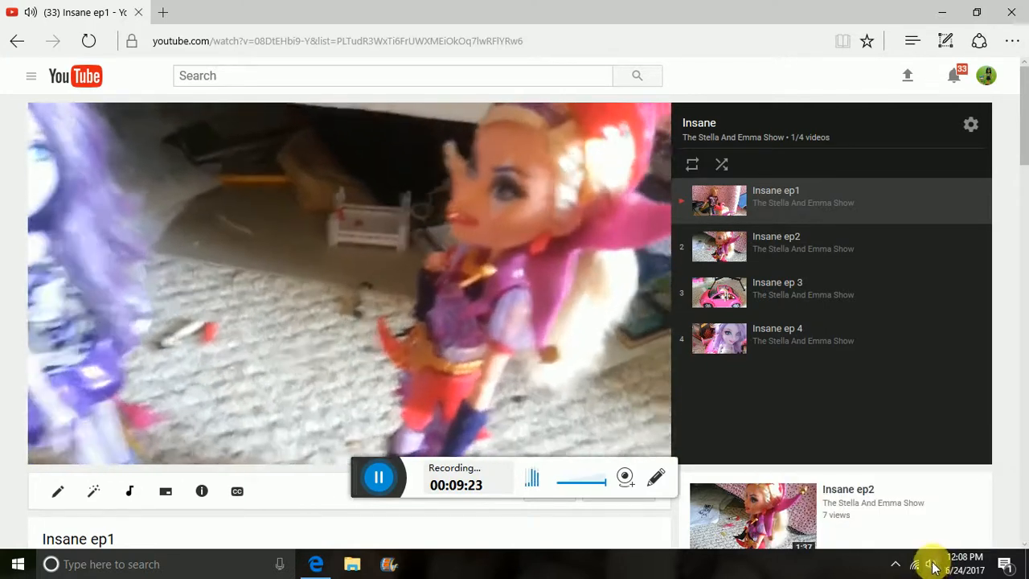
{"action": "mouse_move", "coordinate": [446, 295]}
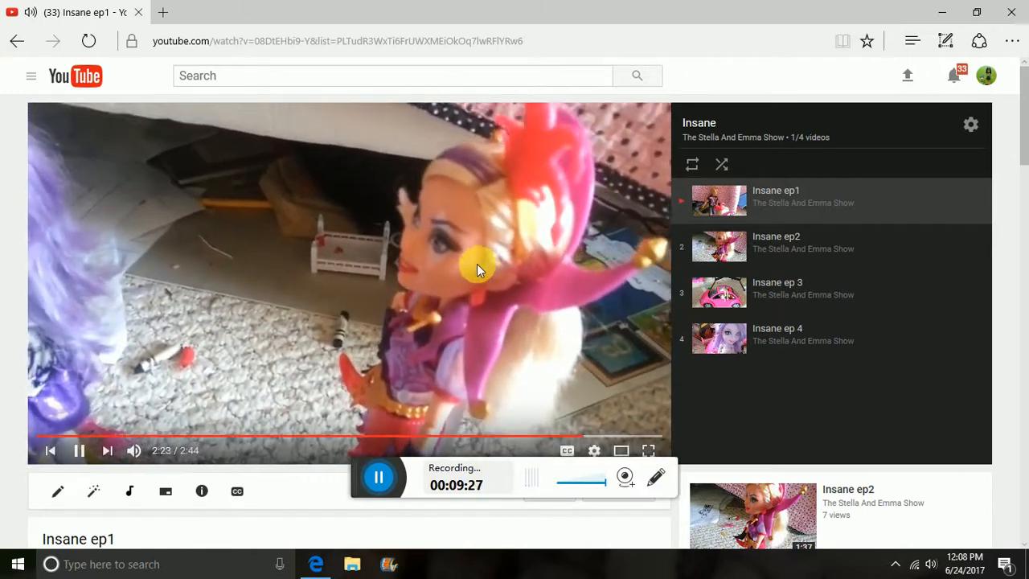
Pause and resume Insane ep1 until it ends and ep2 autoplays
{"action": "left_click", "coordinate": [79, 450]}
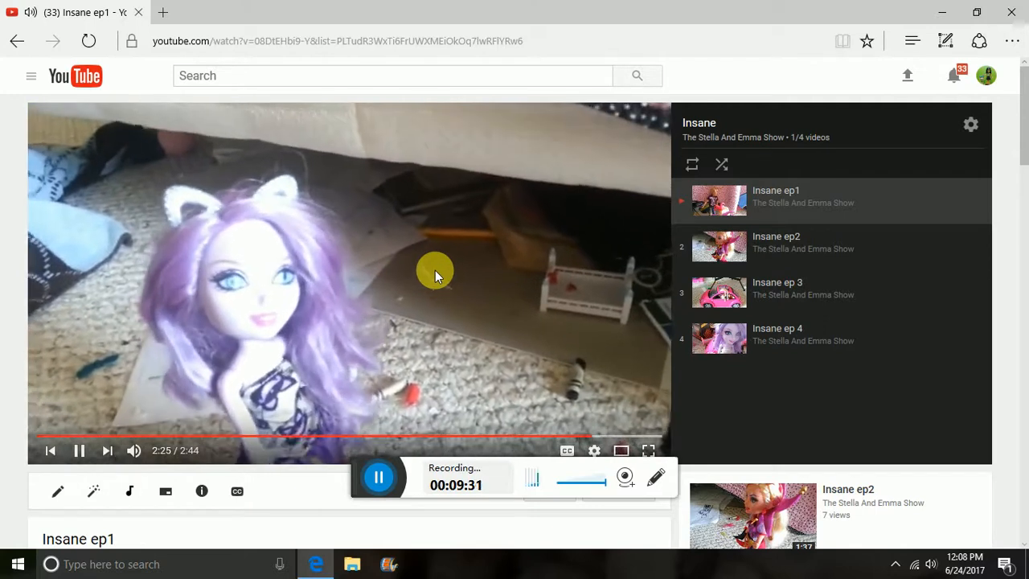
{"action": "left_click", "coordinate": [79, 451]}
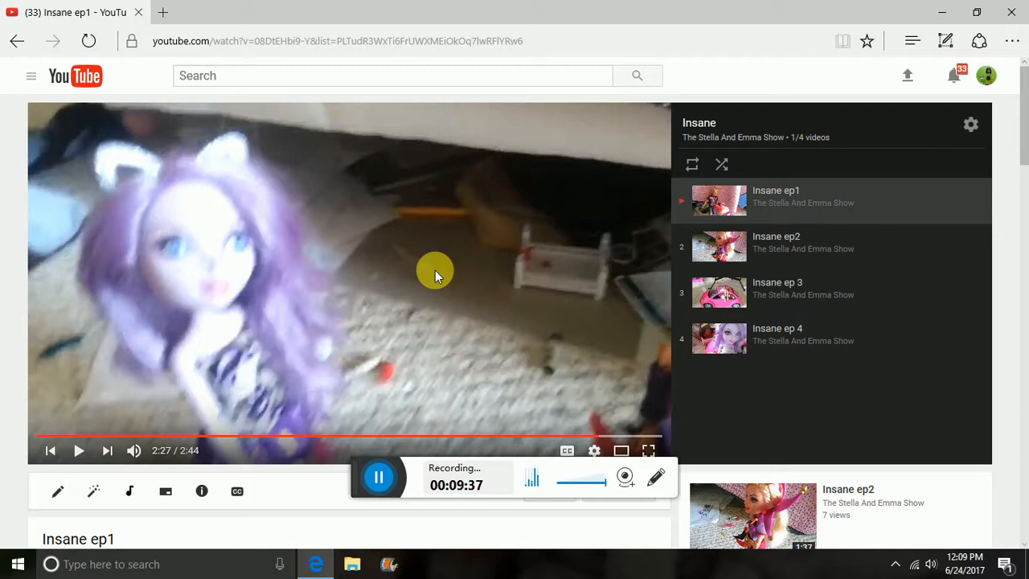
{"action": "left_click", "coordinate": [79, 450]}
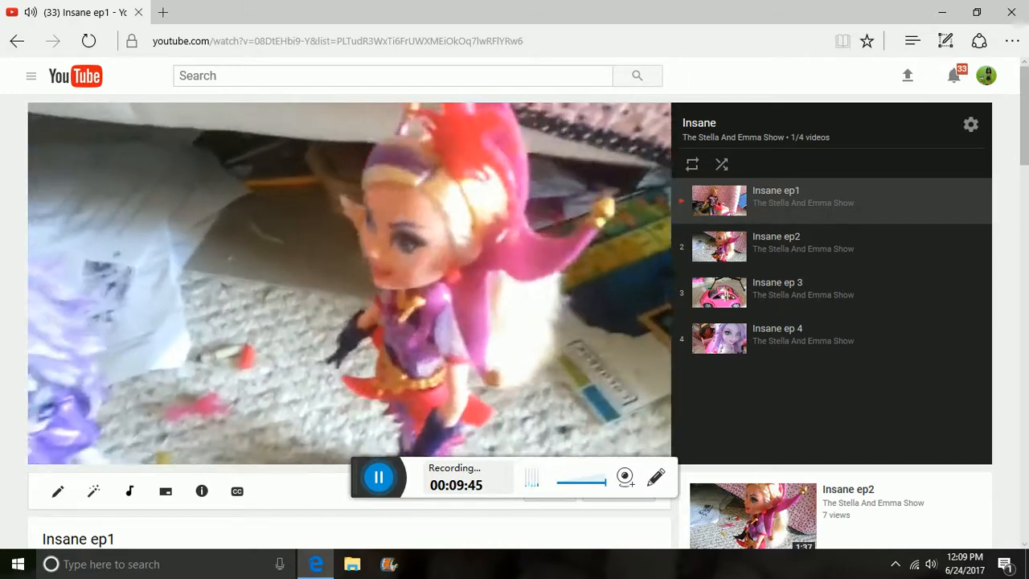
{"action": "mouse_move", "coordinate": [358, 312]}
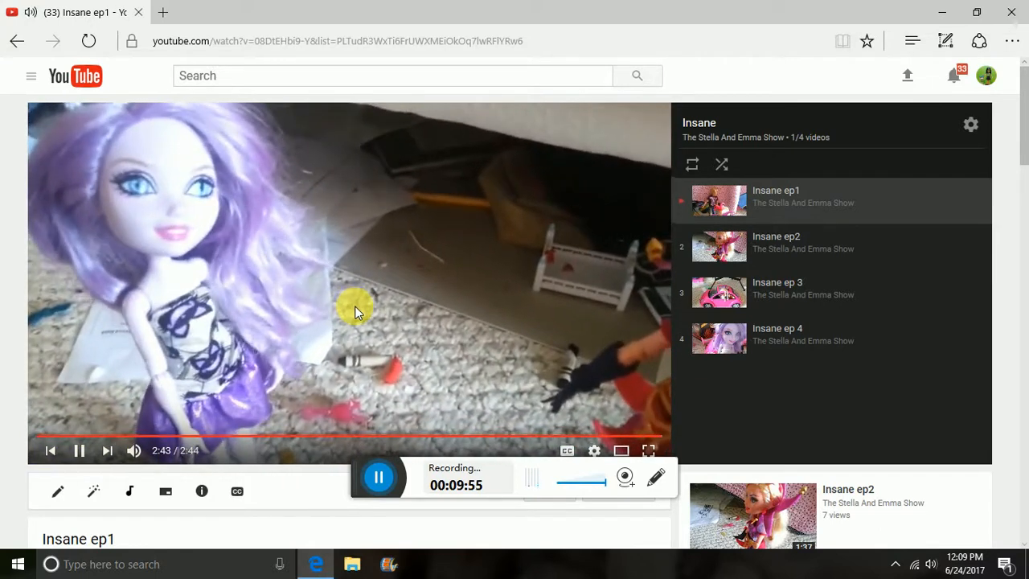
{"action": "left_click", "coordinate": [107, 451]}
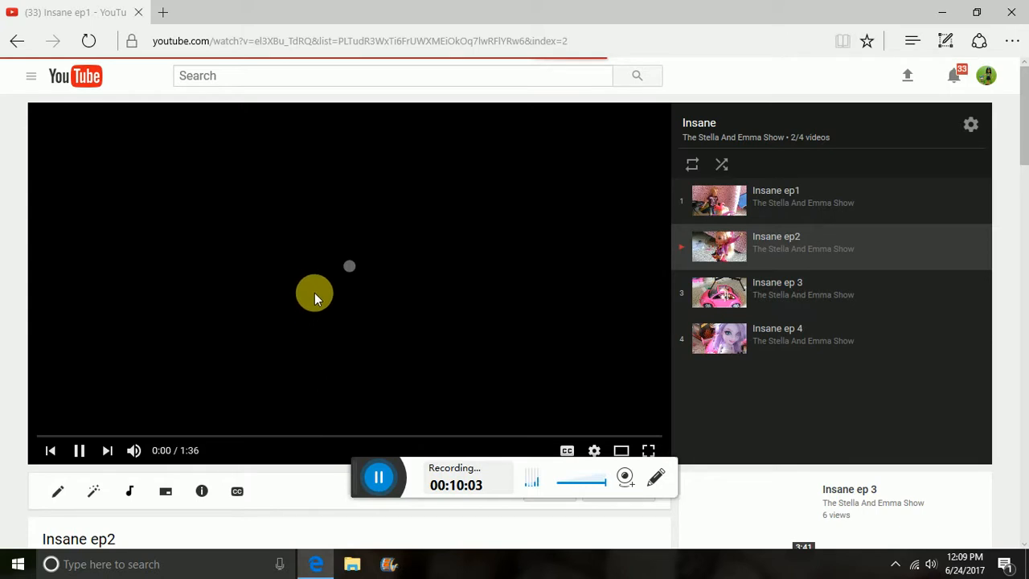
{"action": "mouse_move", "coordinate": [369, 269]}
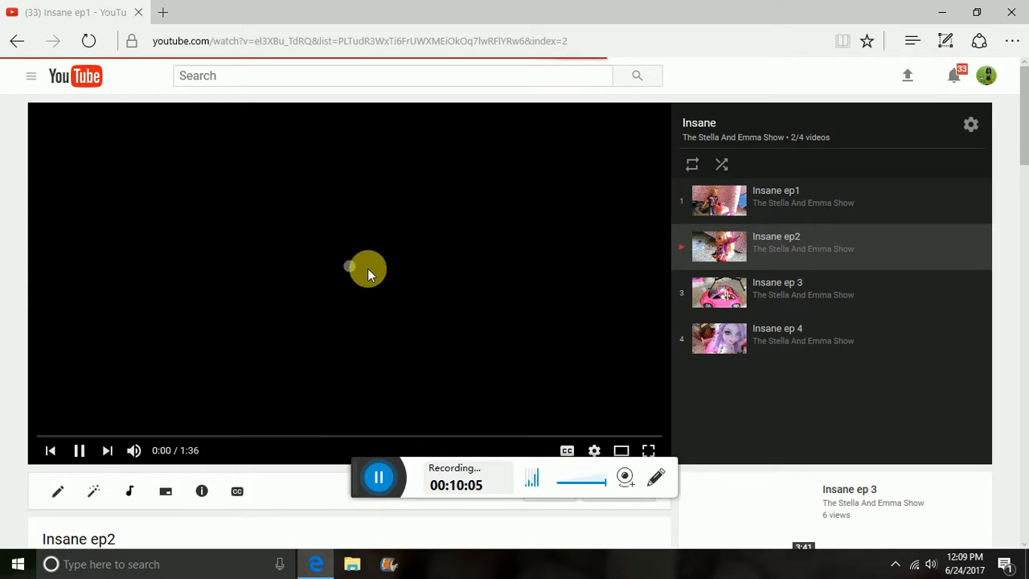
Start Insane ep2 and switch on the Integrated Webcam overlay in the recorder
{"action": "left_click", "coordinate": [656, 476]}
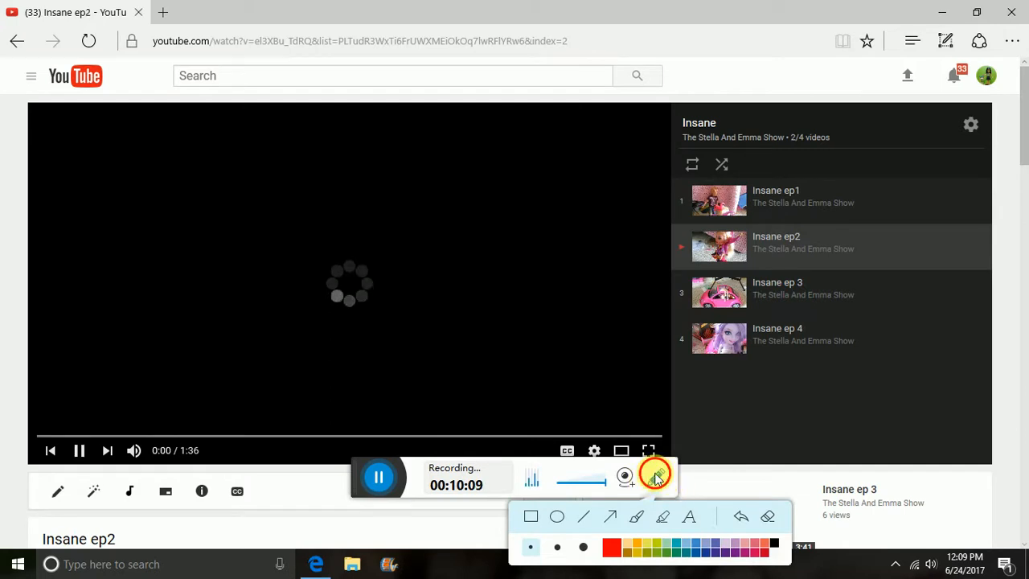
{"action": "left_click", "coordinate": [656, 475]}
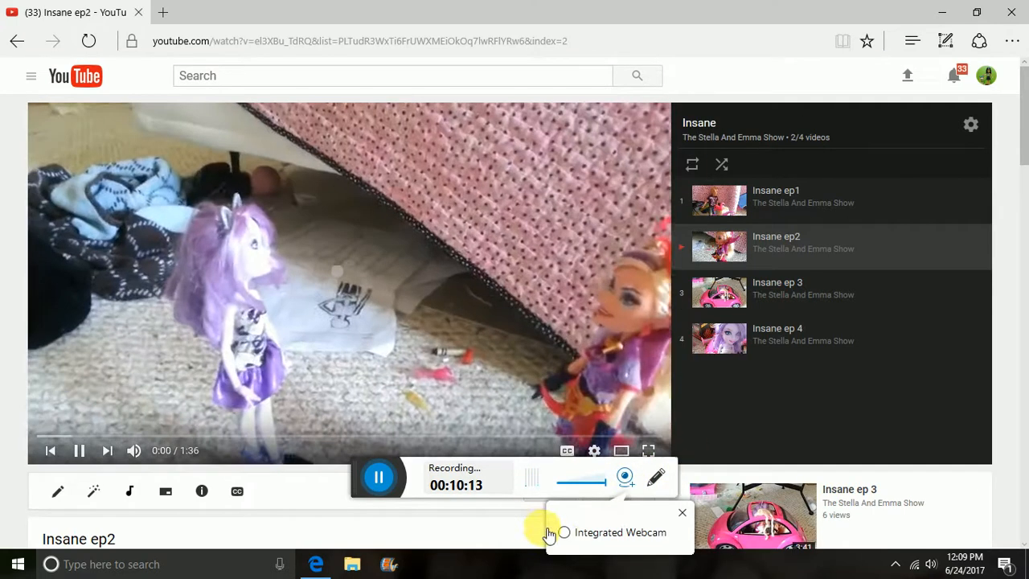
{"action": "left_click", "coordinate": [565, 533]}
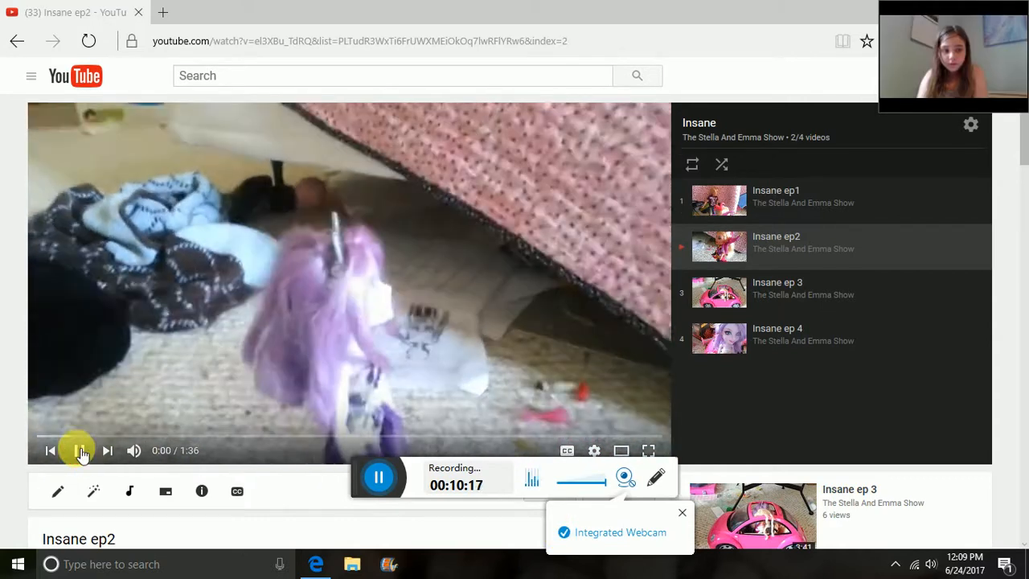
{"action": "left_click", "coordinate": [80, 450]}
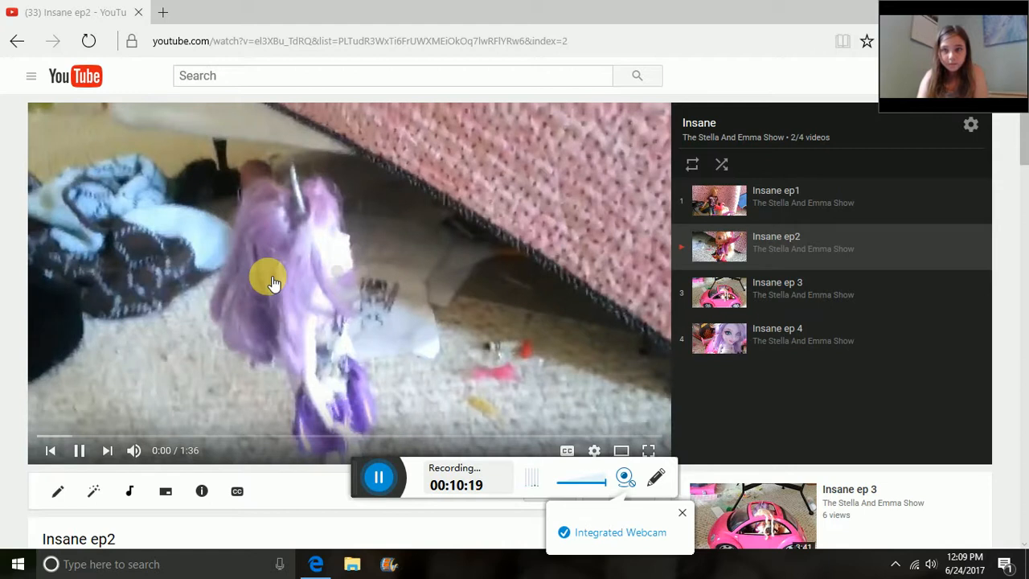